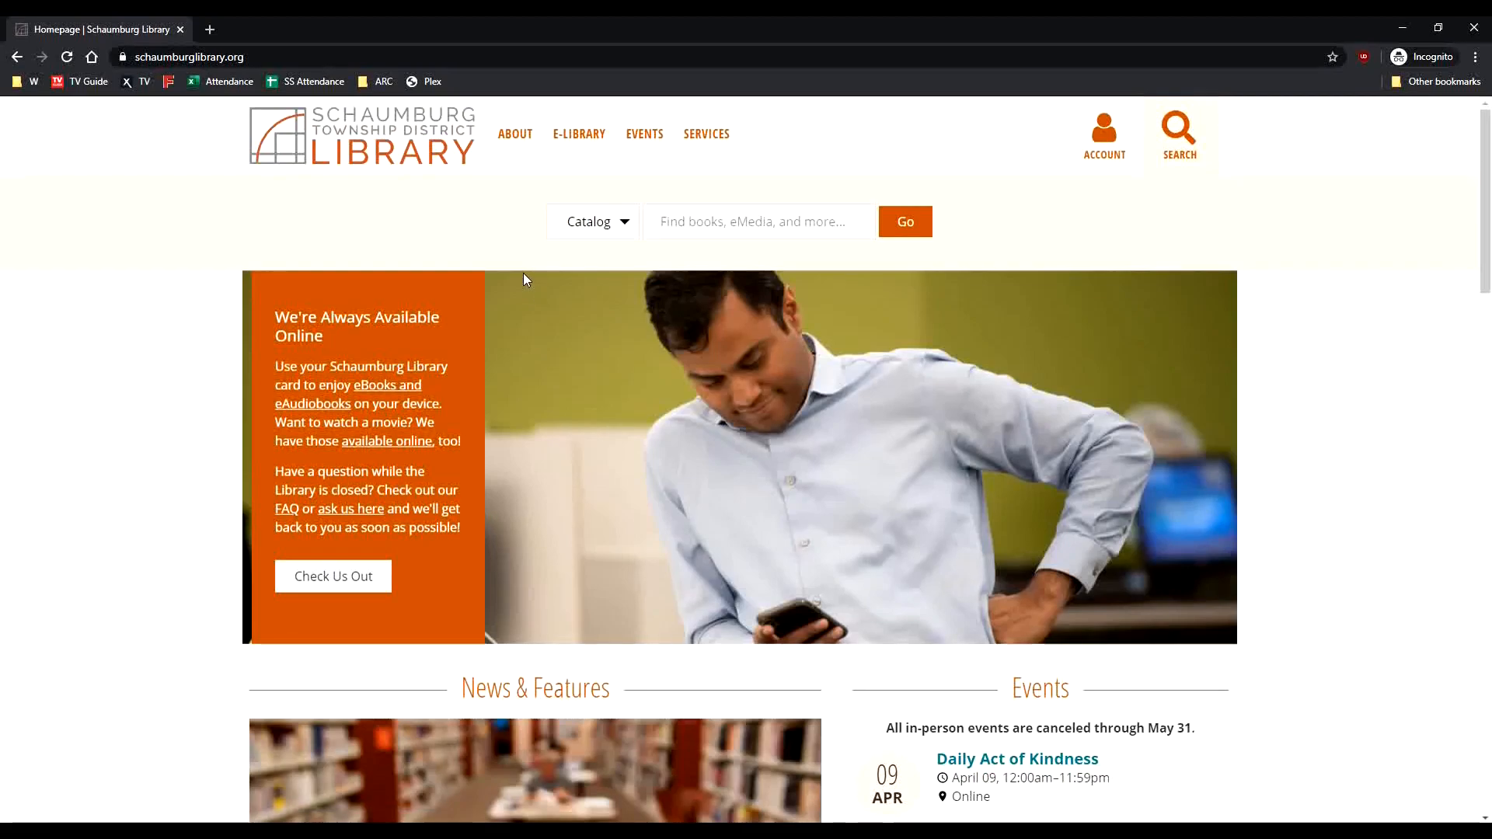
pyautogui.moveTo(482, 216)
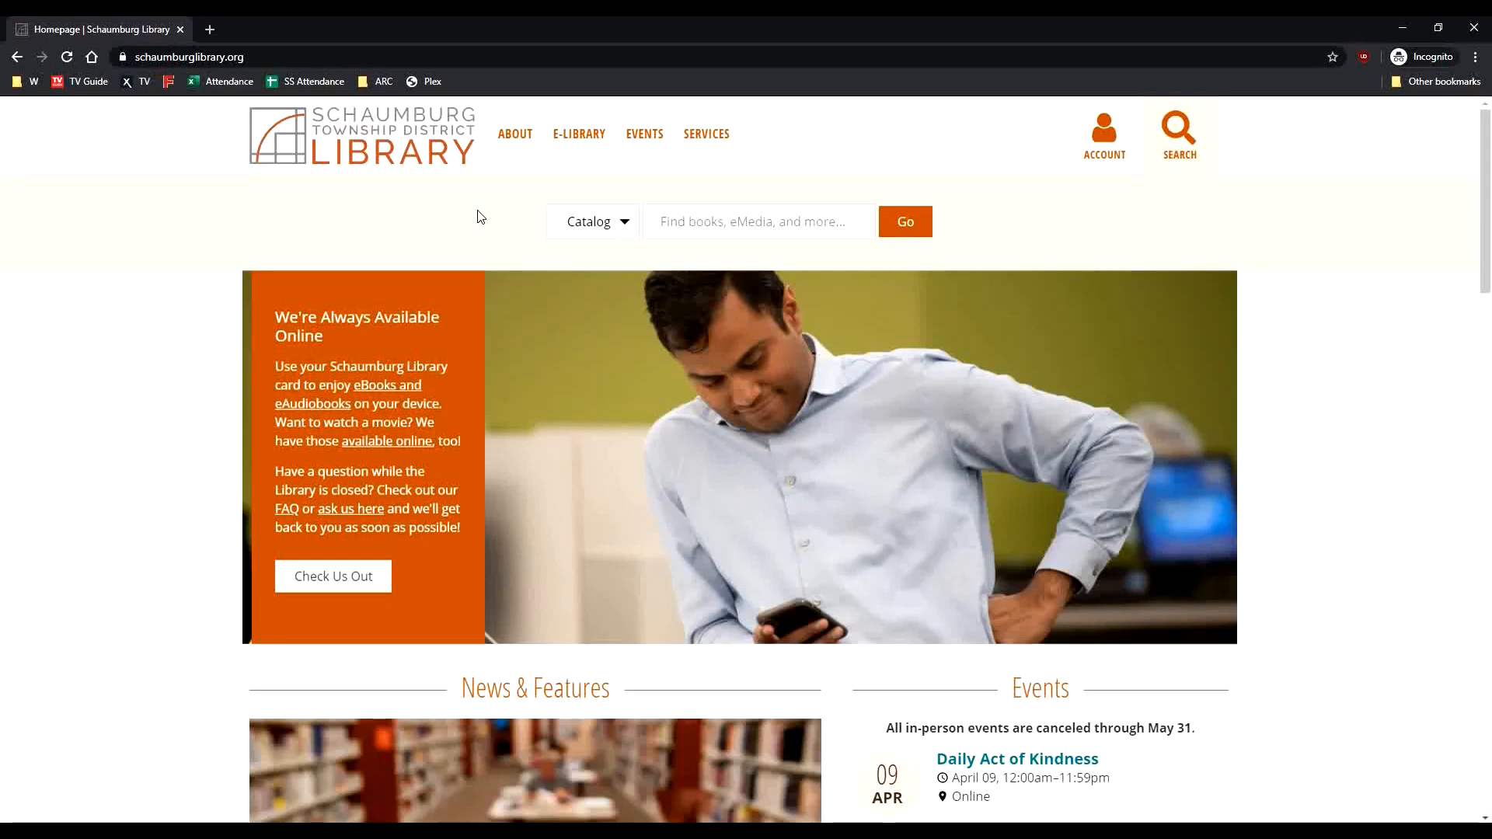
pyautogui.moveTo(513, 224)
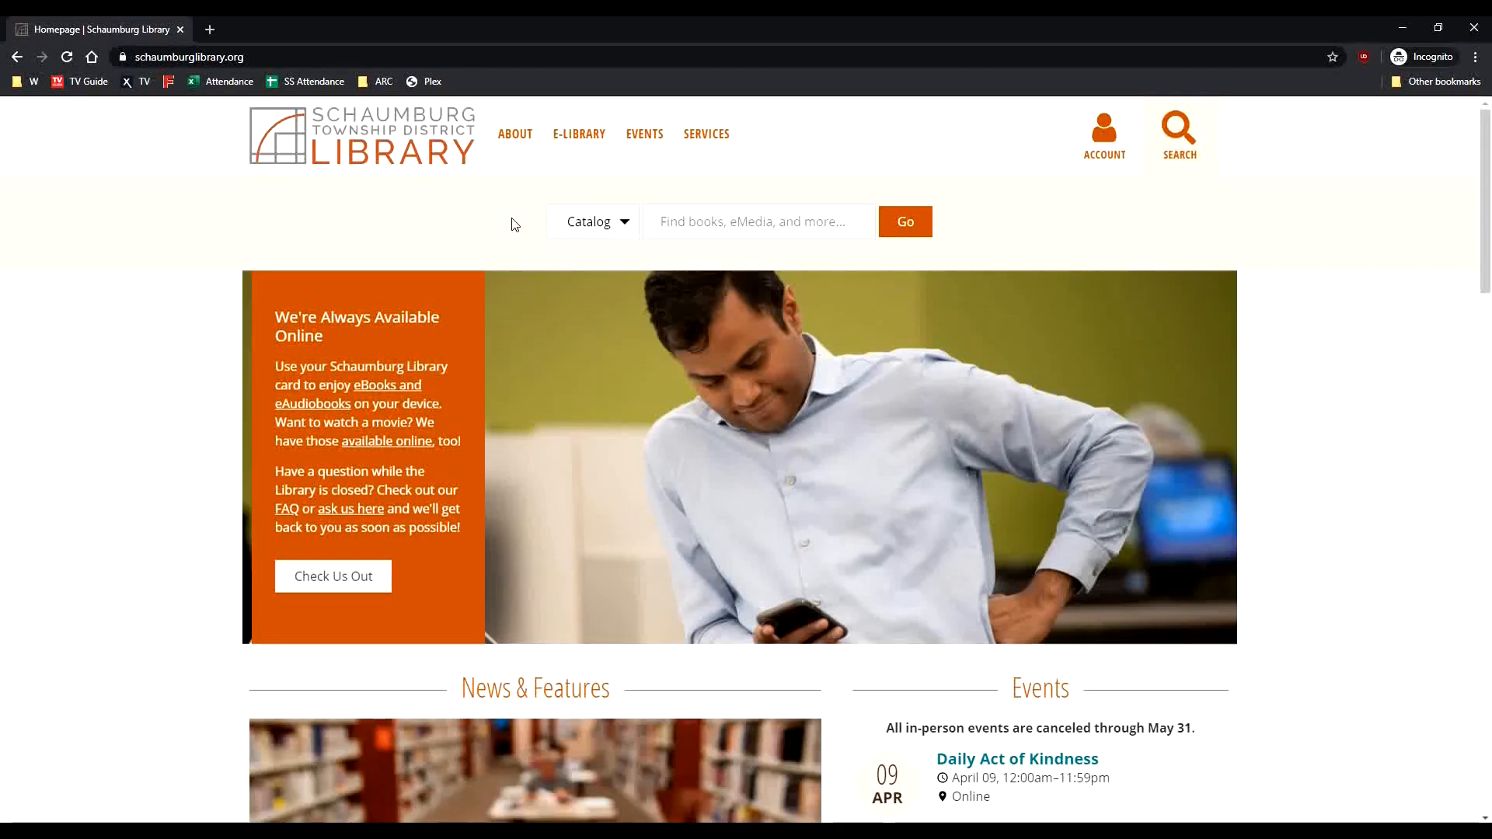
pyautogui.moveTo(510, 224)
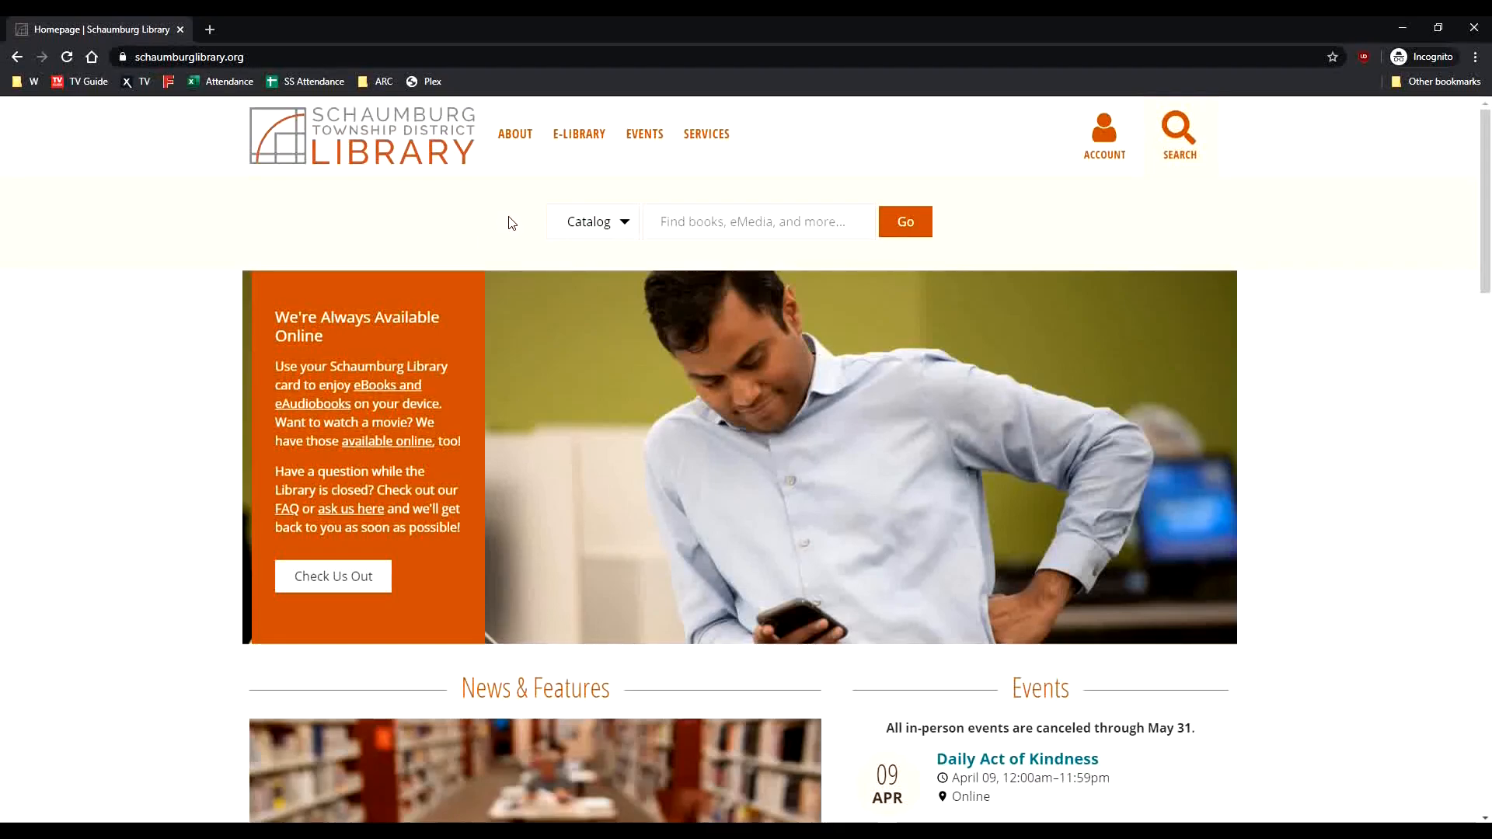
pyautogui.moveTo(448, 171)
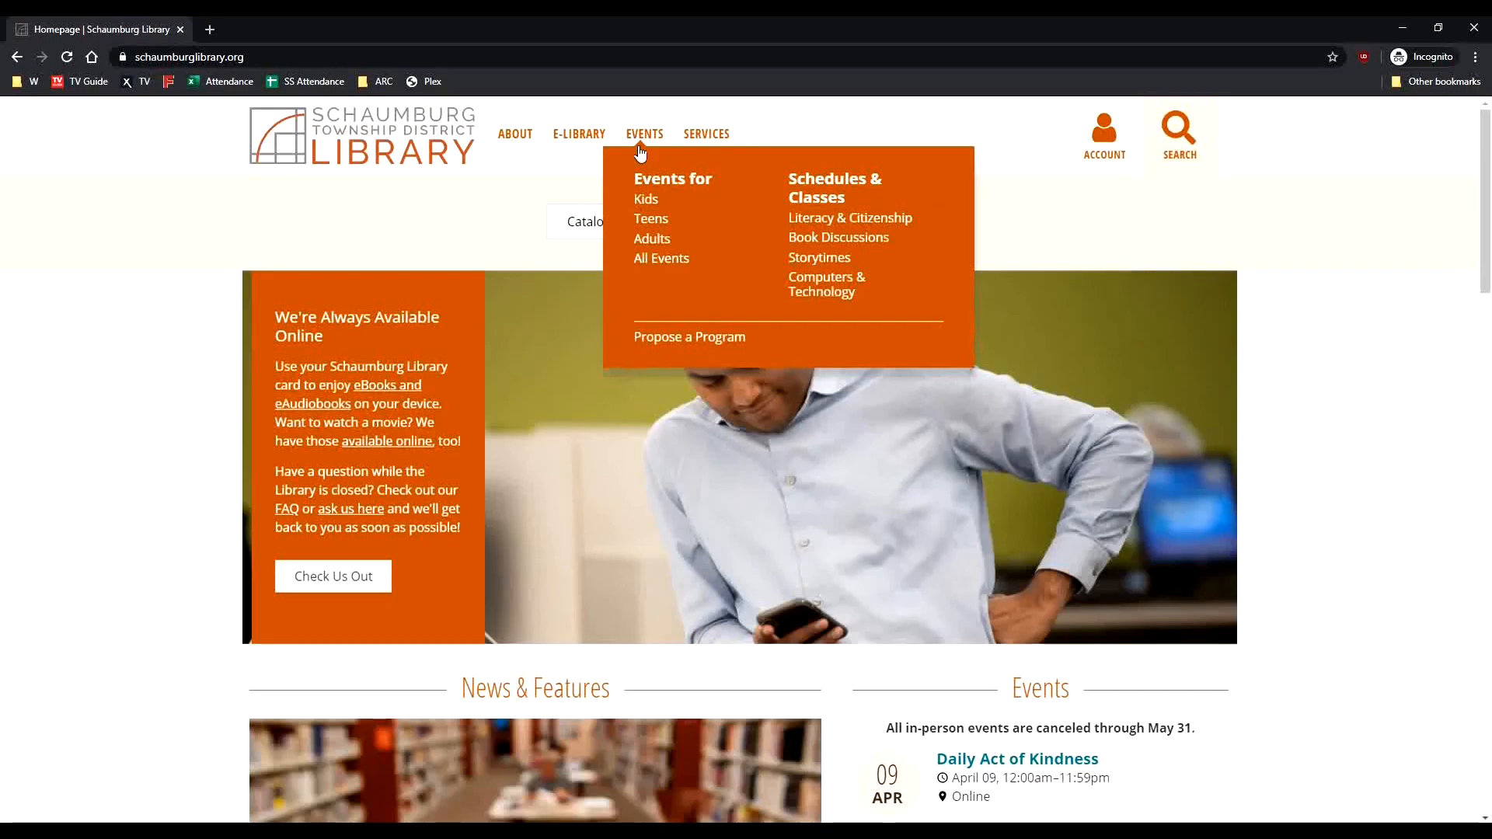
pyautogui.moveTo(659, 226)
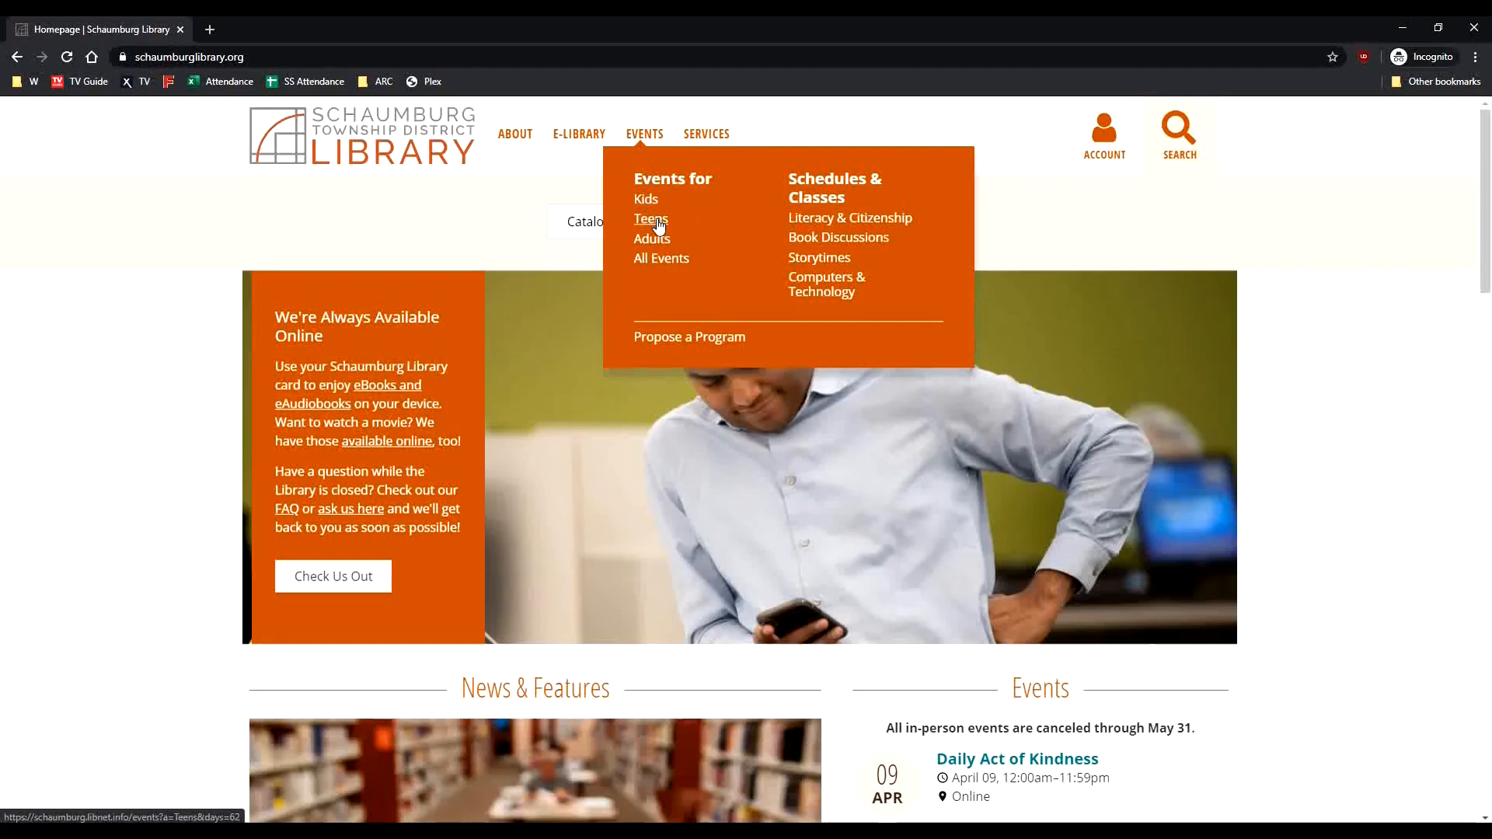
pyautogui.moveTo(661, 241)
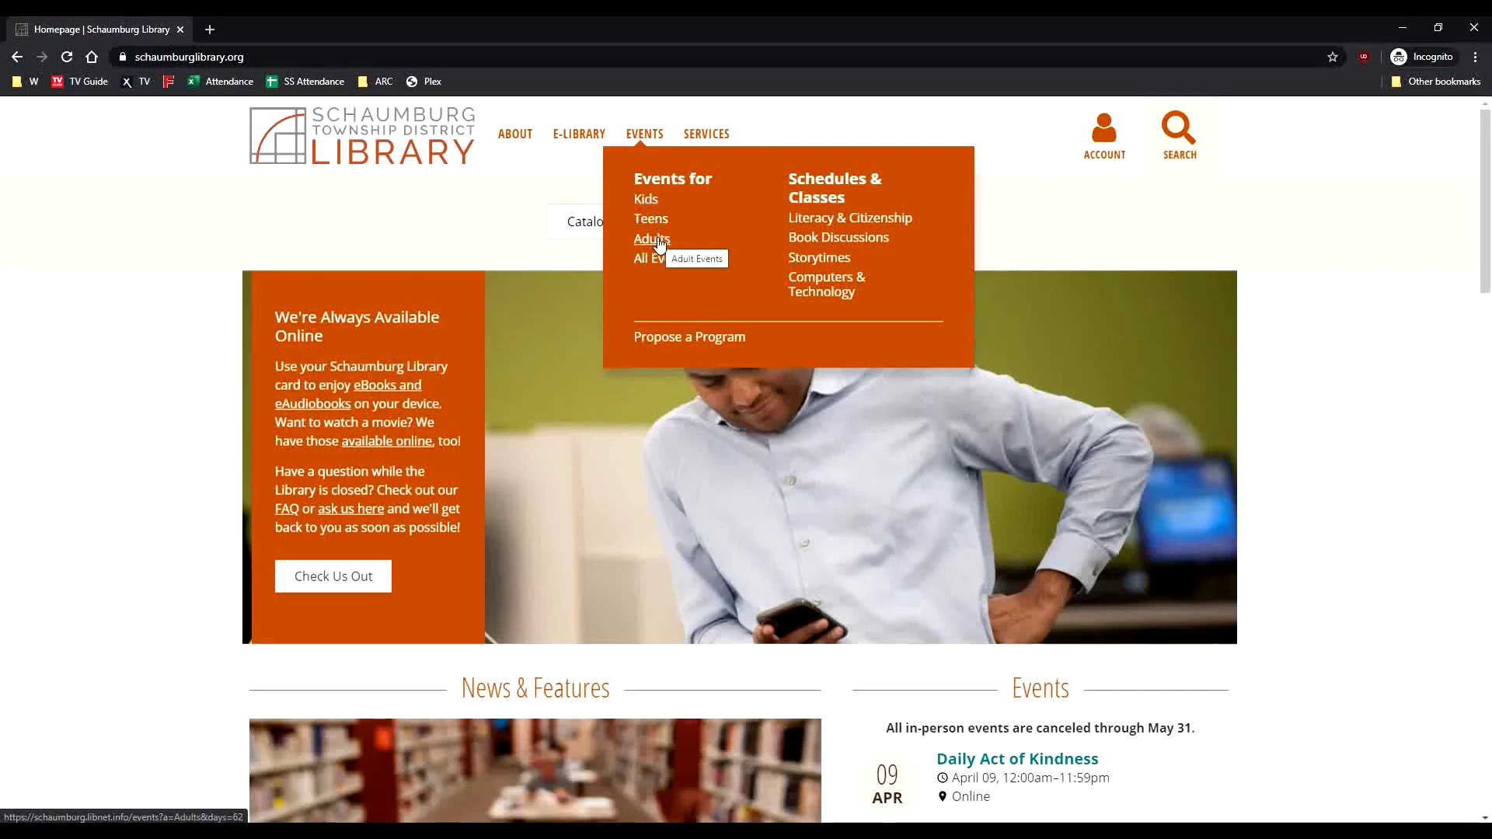
pyautogui.moveTo(662, 264)
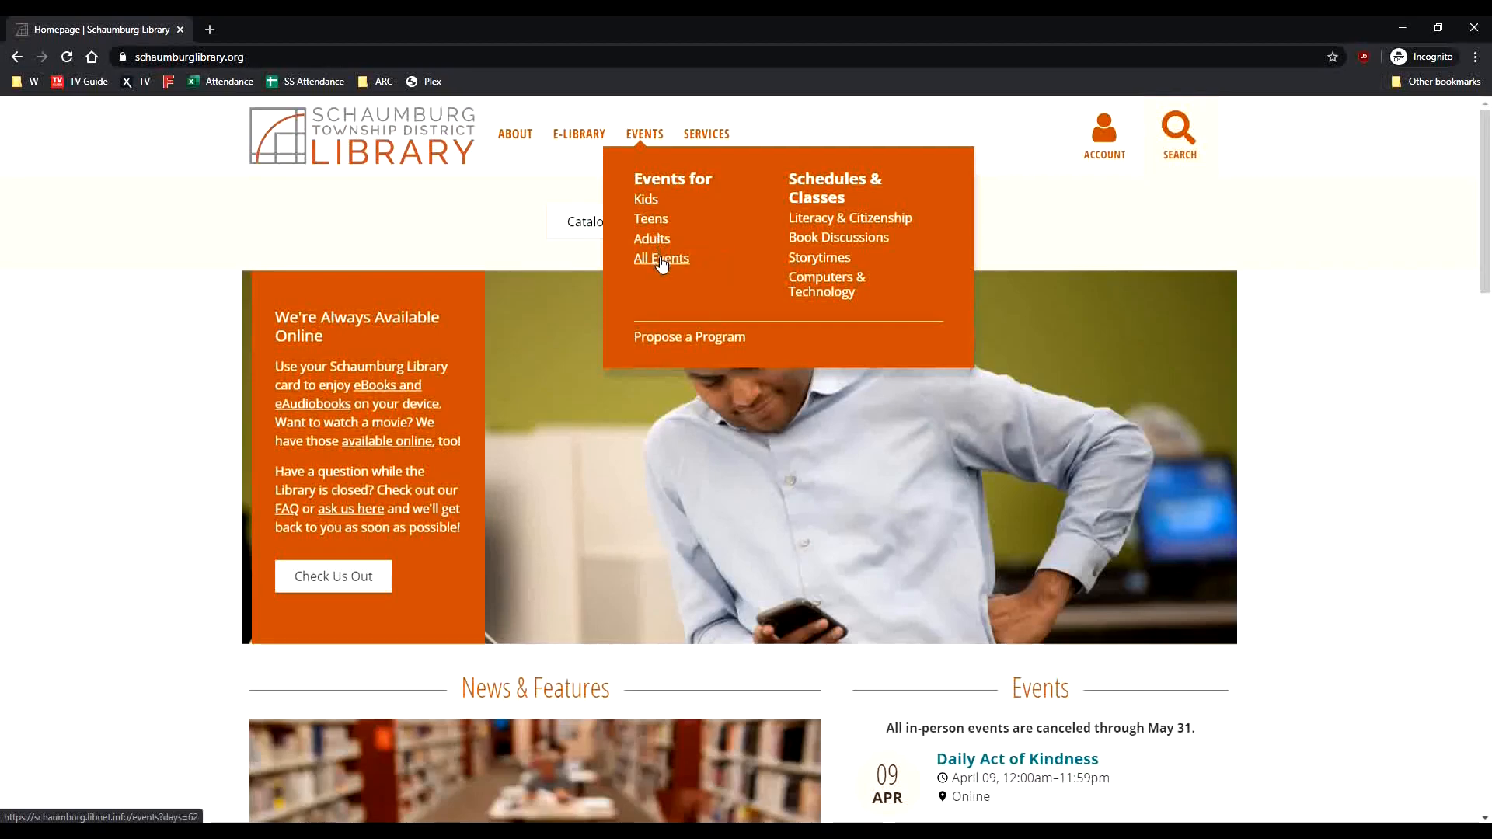
pyautogui.moveTo(668, 268)
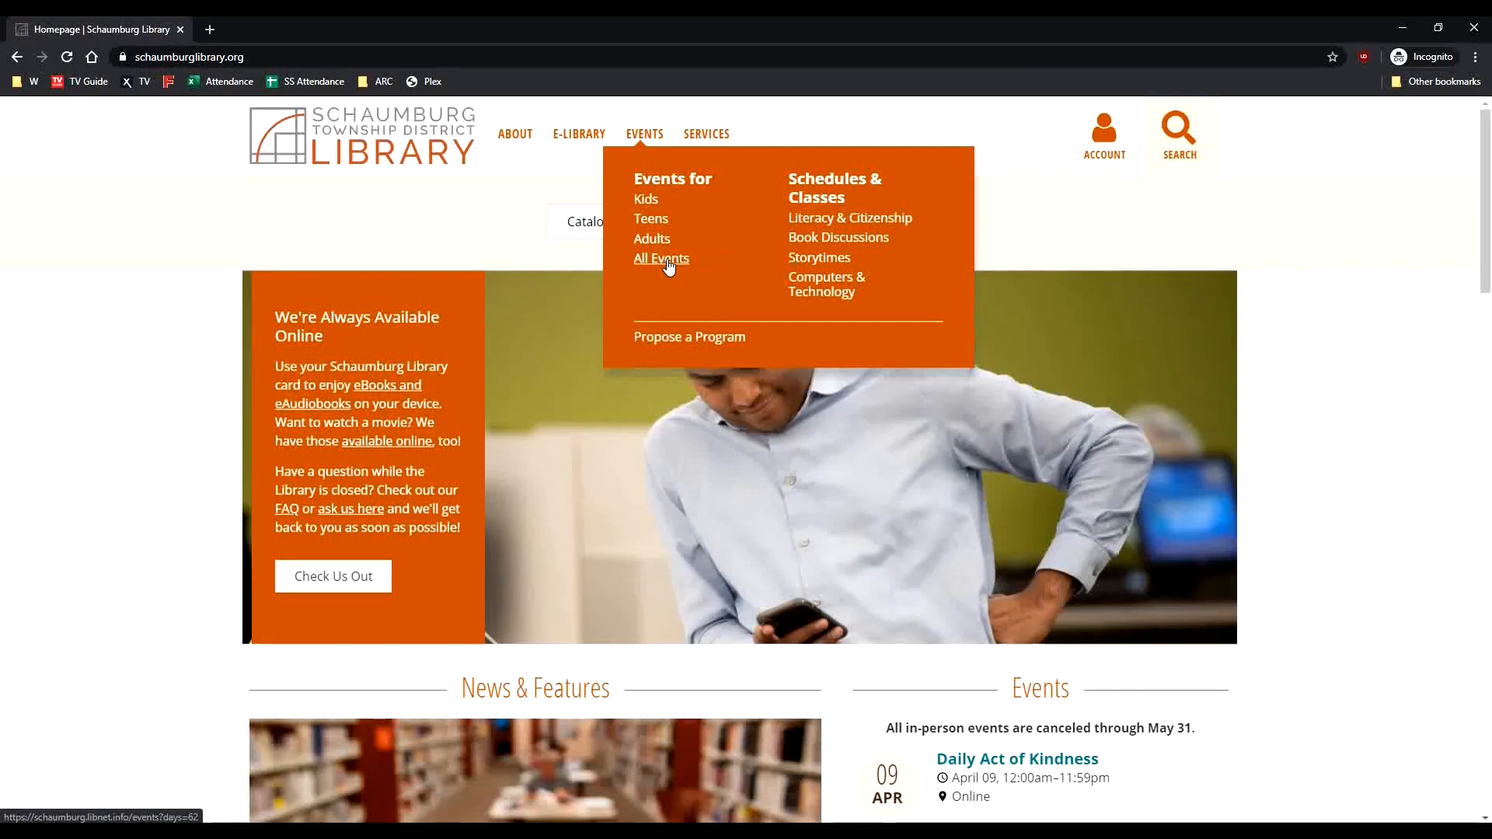
# Show All Events and scroll the April 9 listings down to the Machu Picchu: Lost Cities program
pyautogui.click(660, 258)
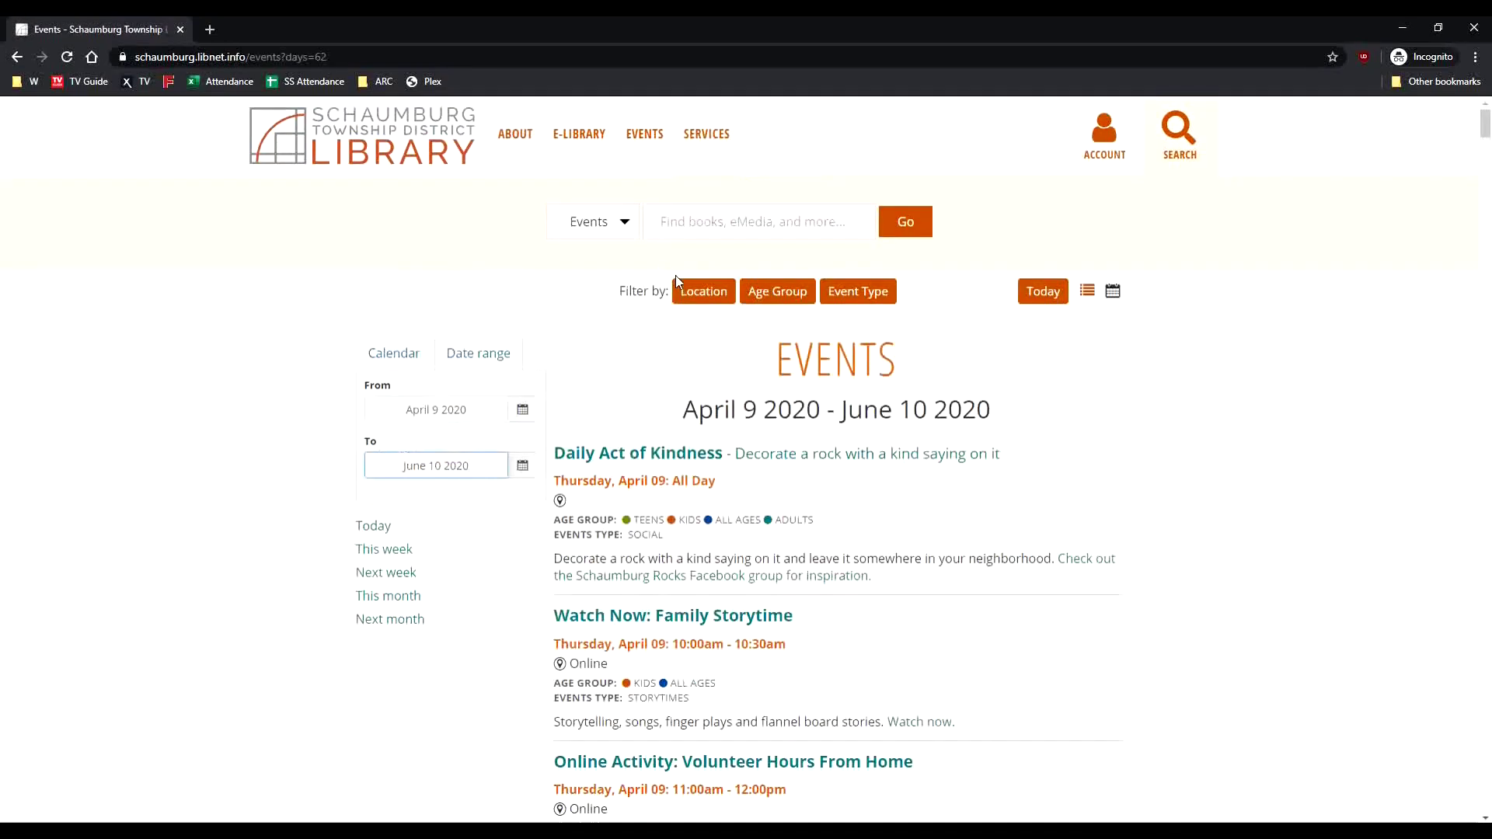
pyautogui.moveTo(877, 447)
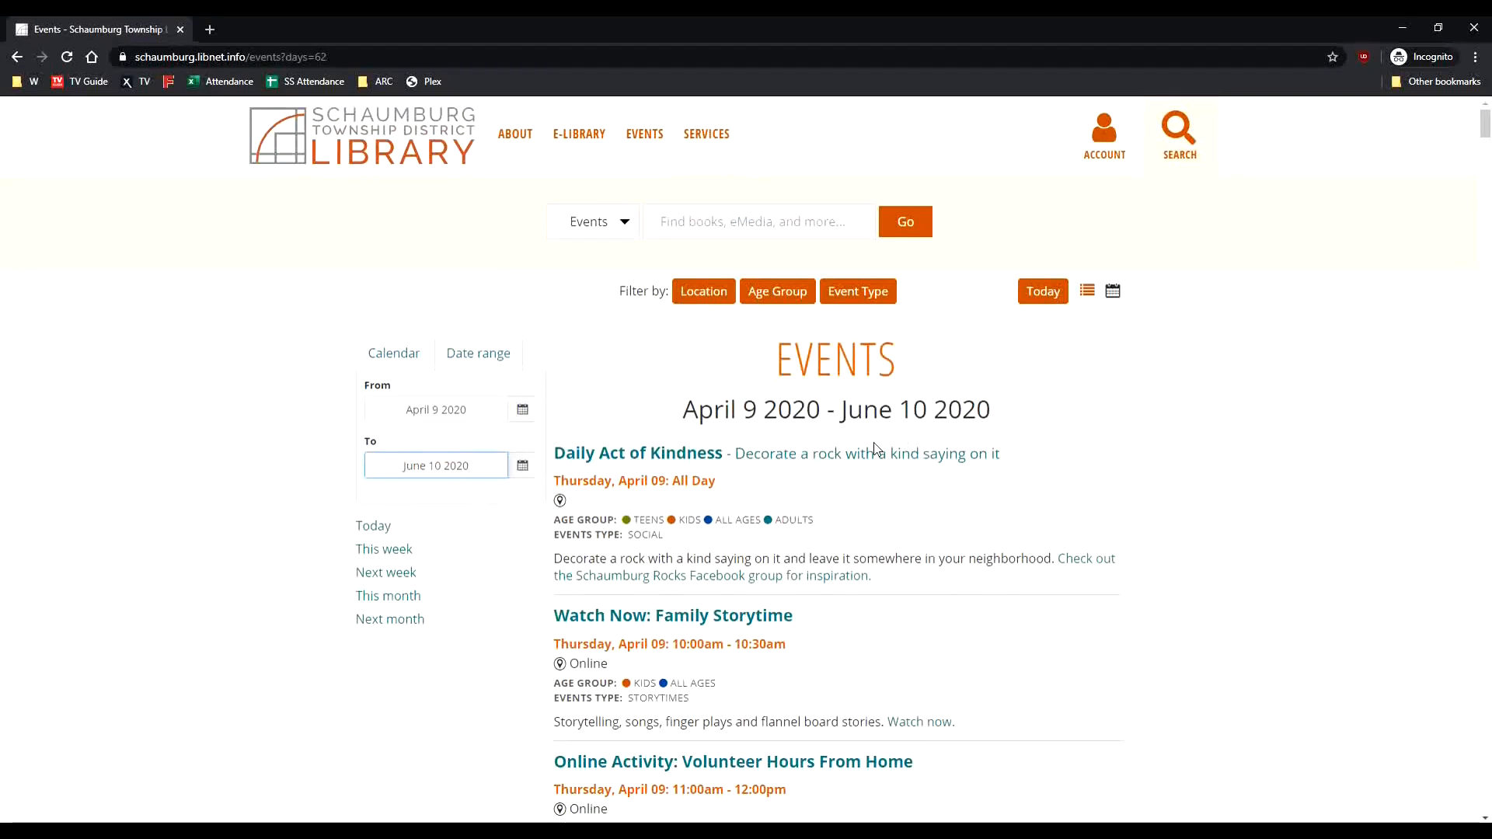
pyautogui.scroll(-3)
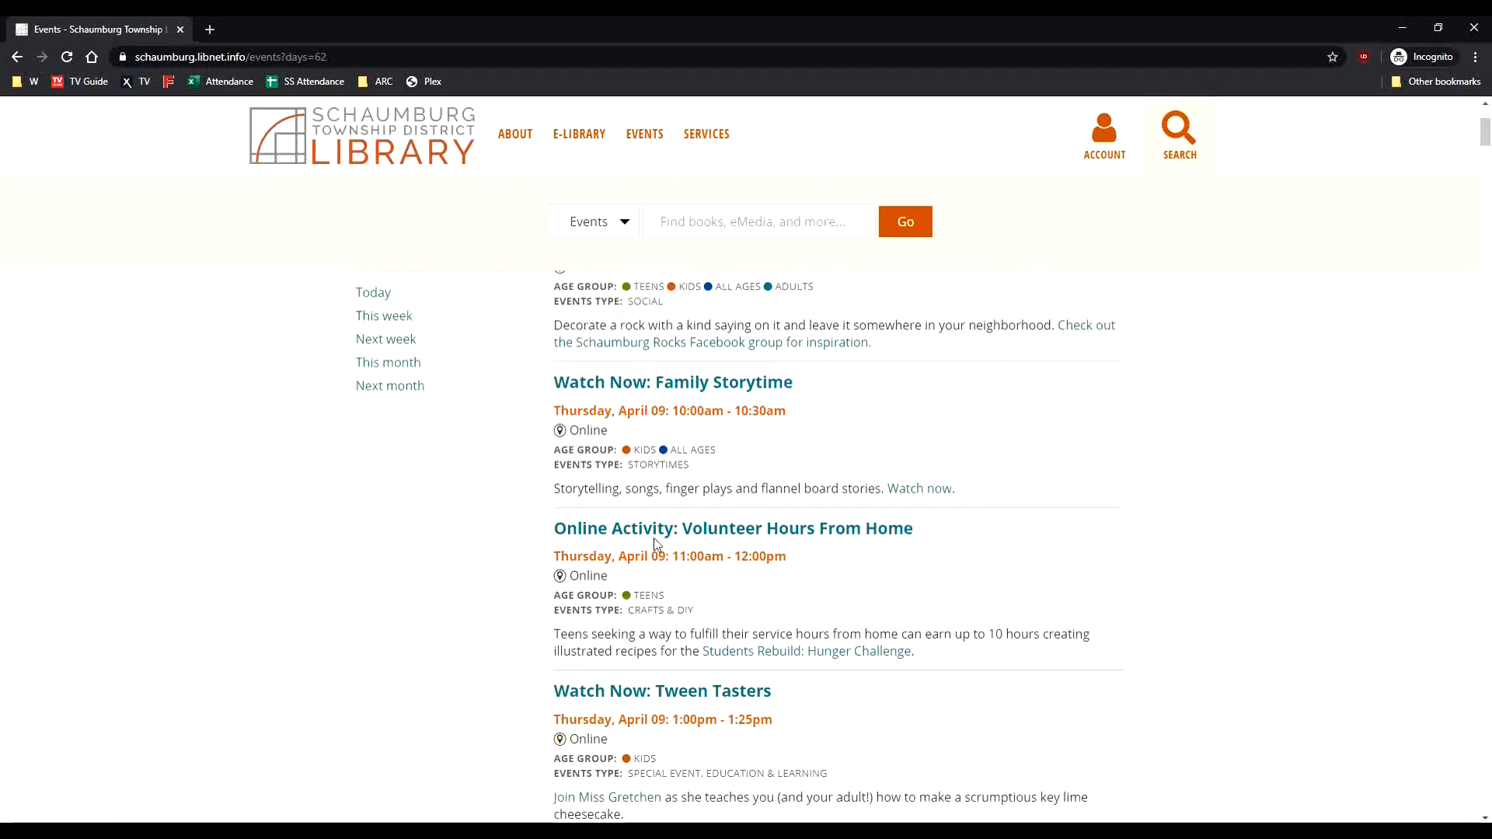
pyautogui.scroll(-3)
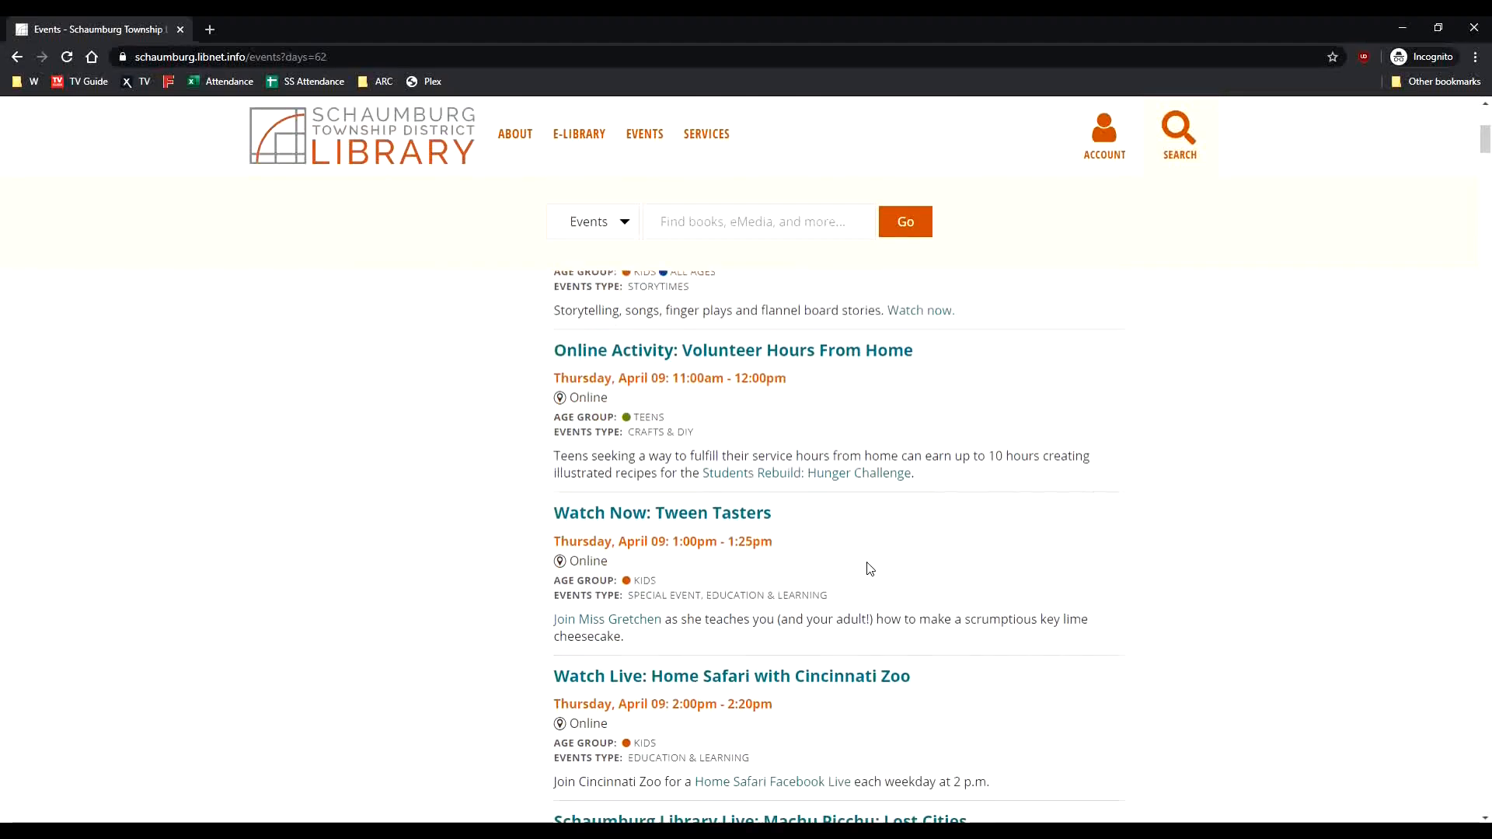
pyautogui.scroll(-3)
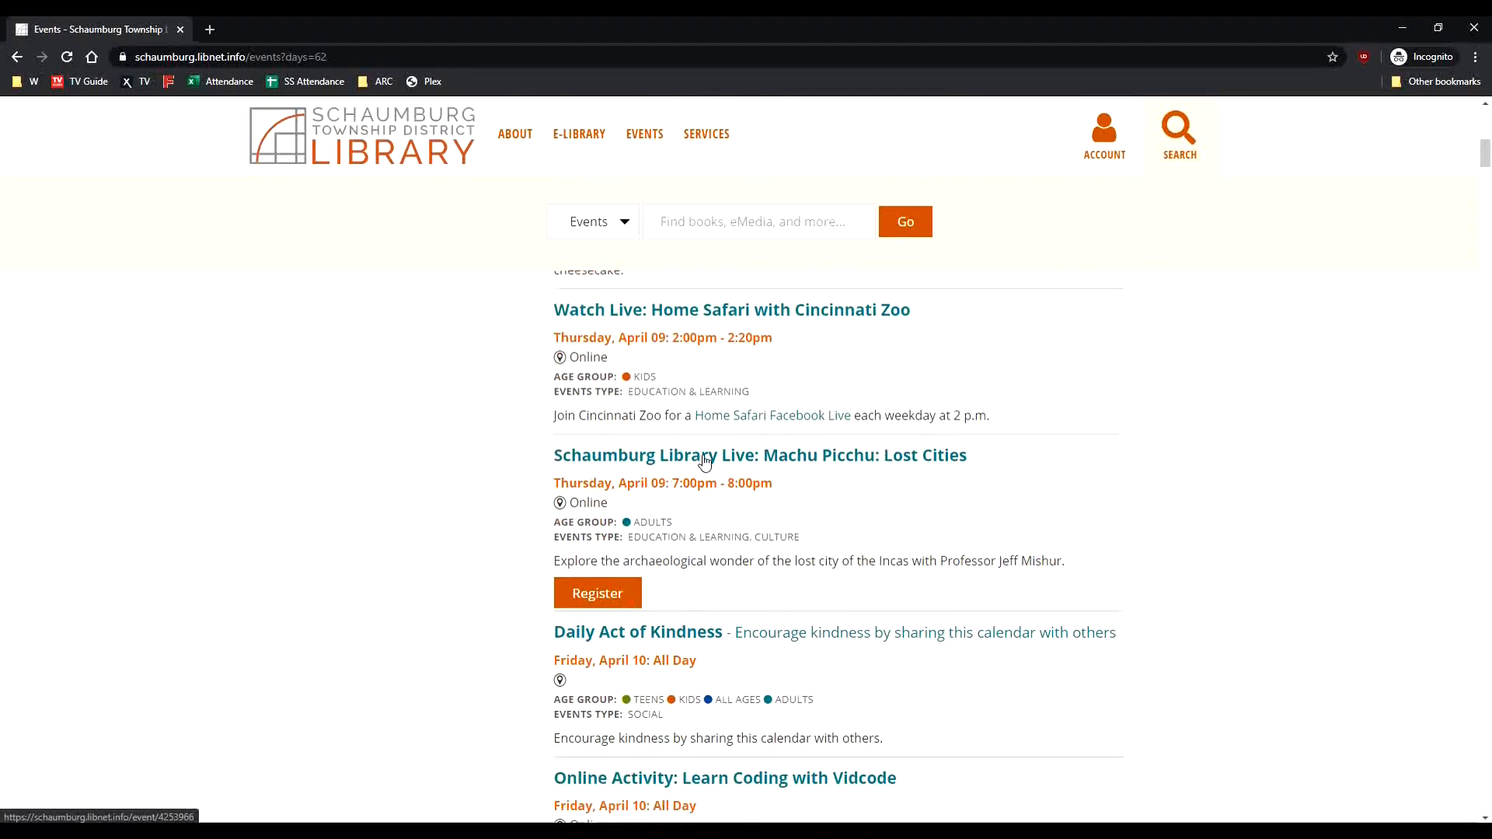
pyautogui.moveTo(681, 463)
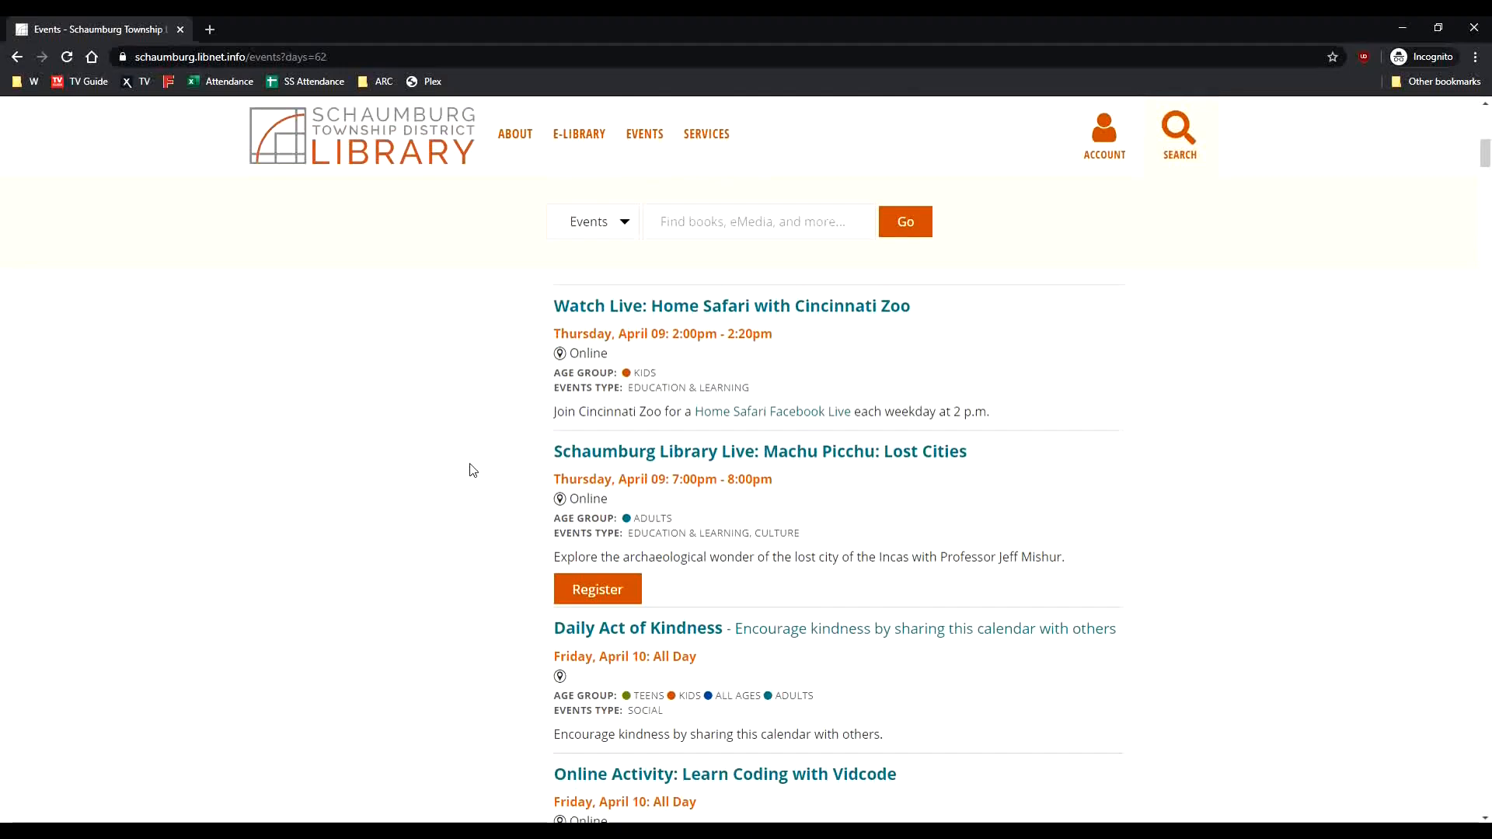
pyautogui.moveTo(608, 596)
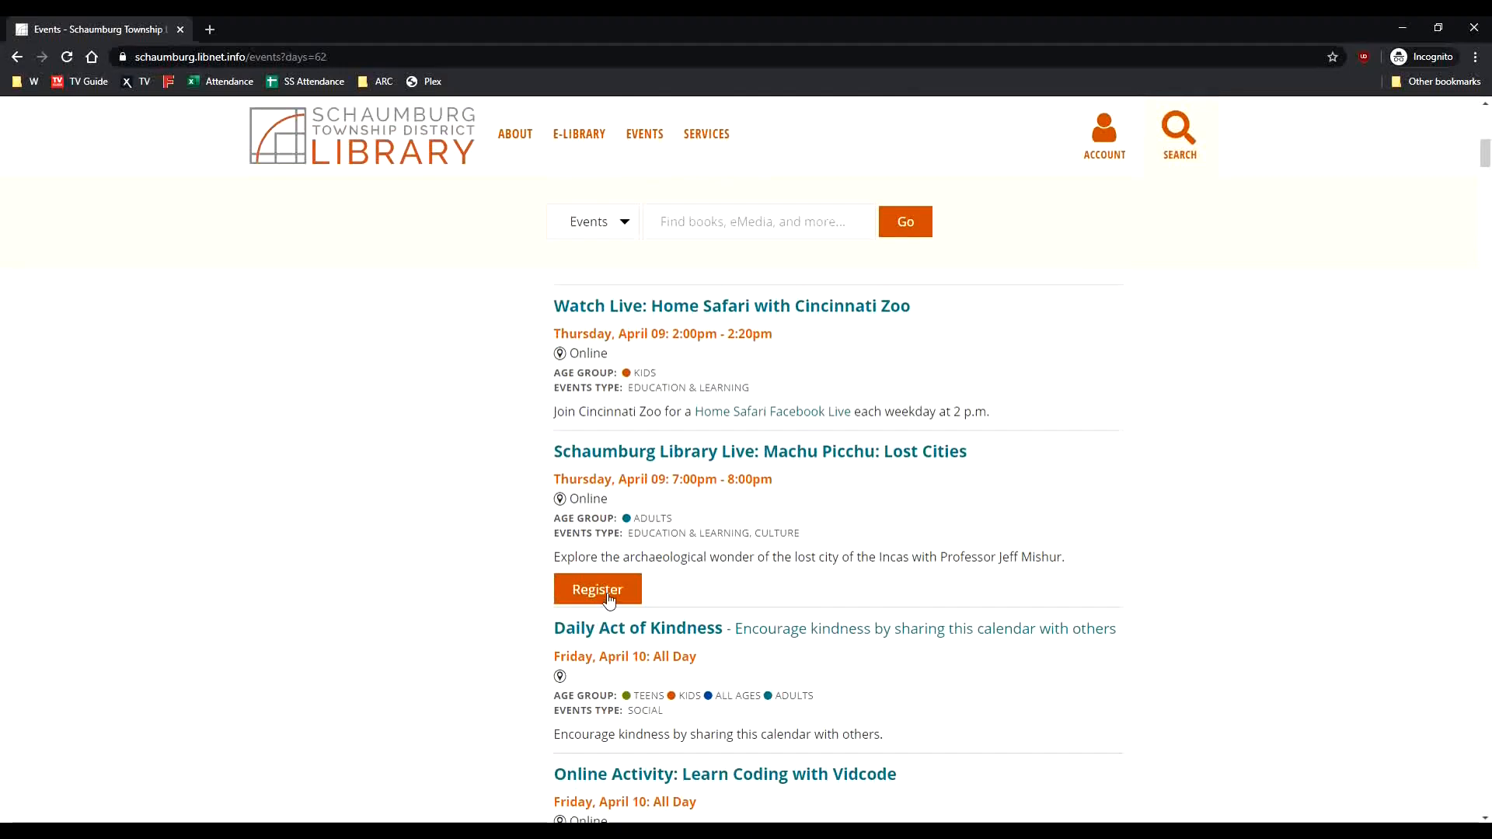
pyautogui.moveTo(673, 460)
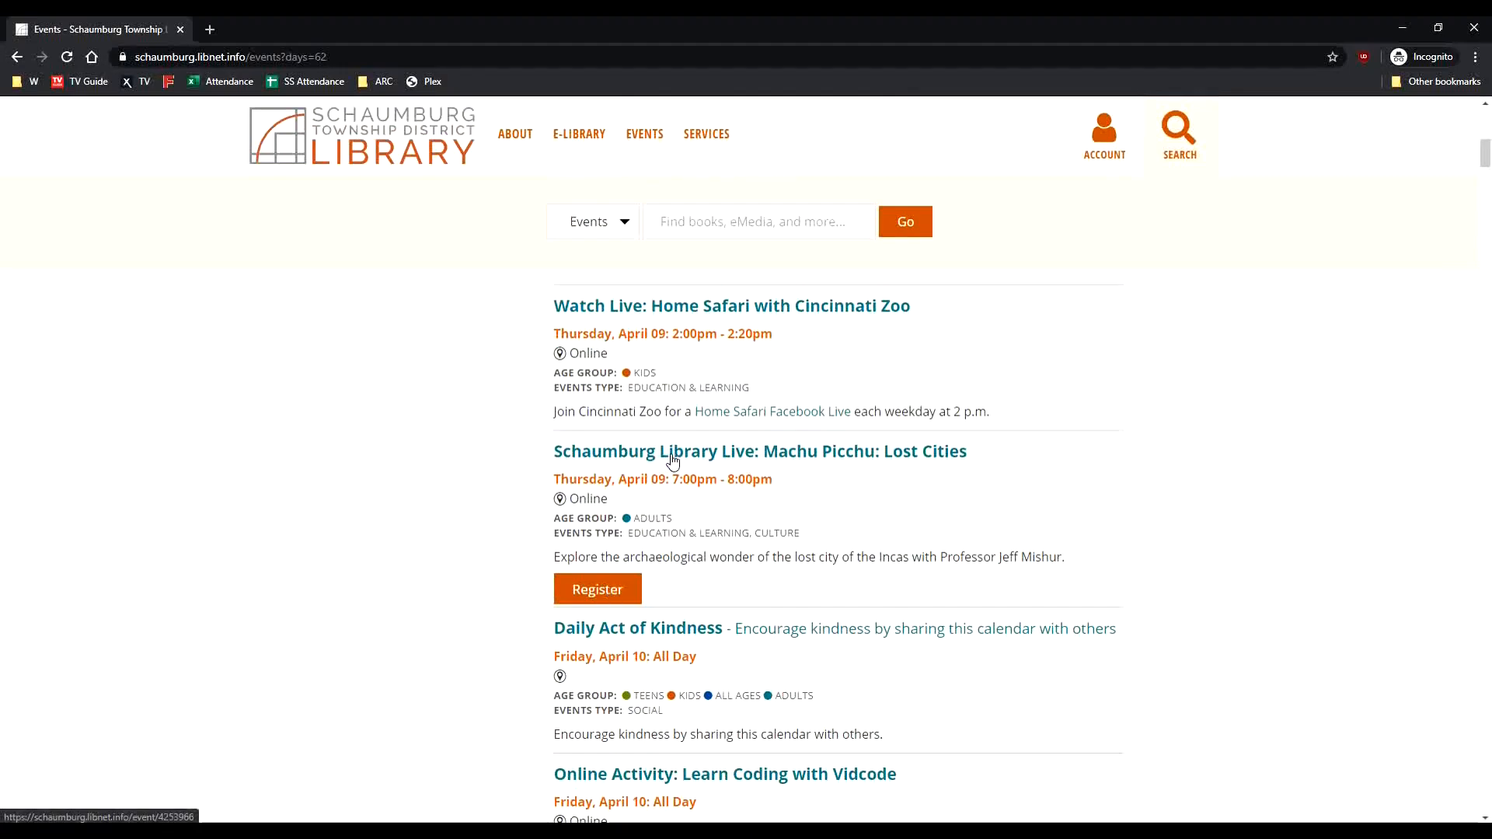
pyautogui.moveTo(857, 457)
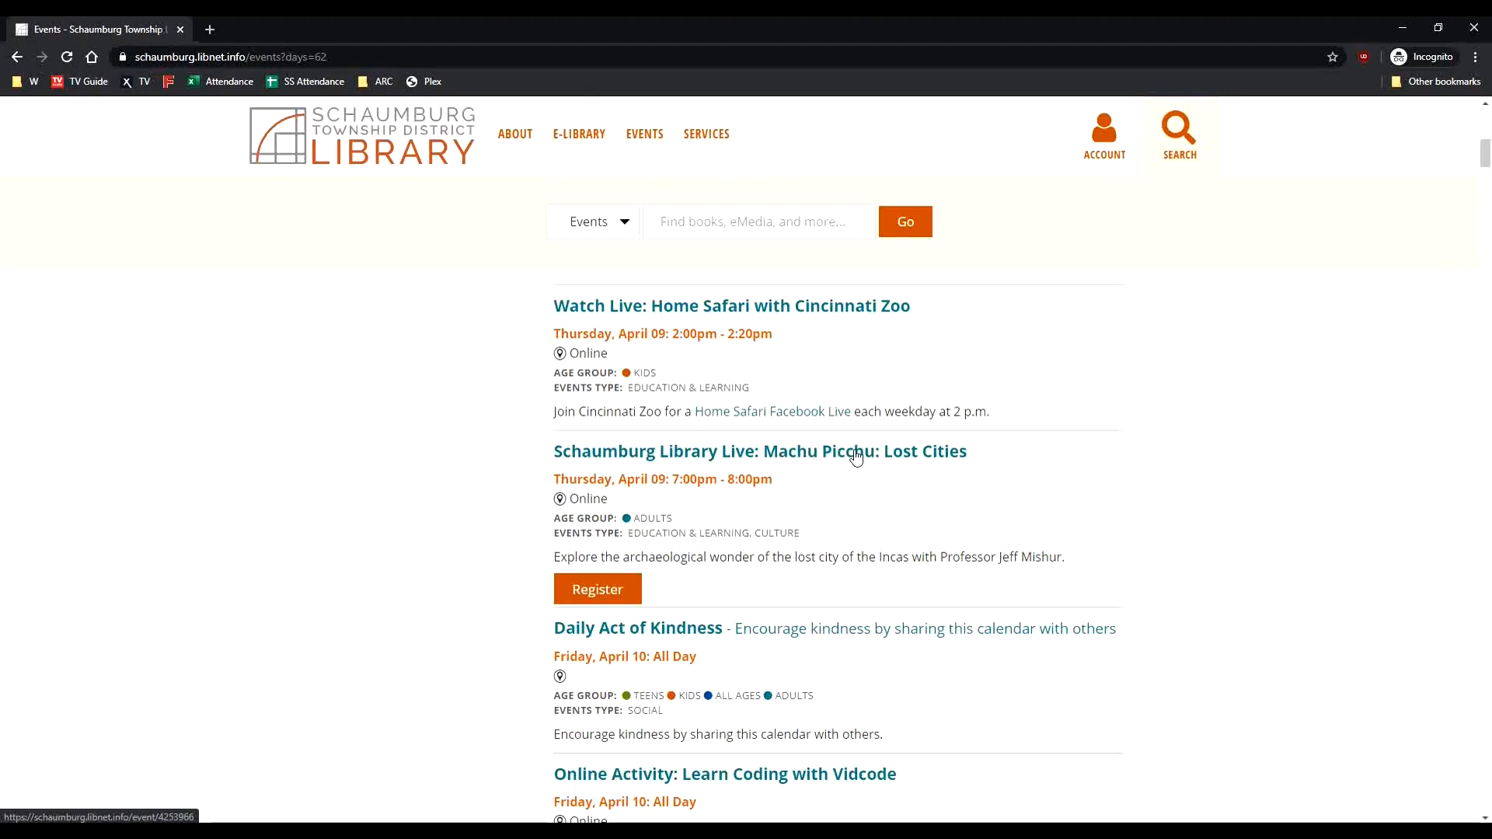
# View the Machu Picchu: Lost Cities event page and highlight the note that it runs on Zoom
pyautogui.click(761, 451)
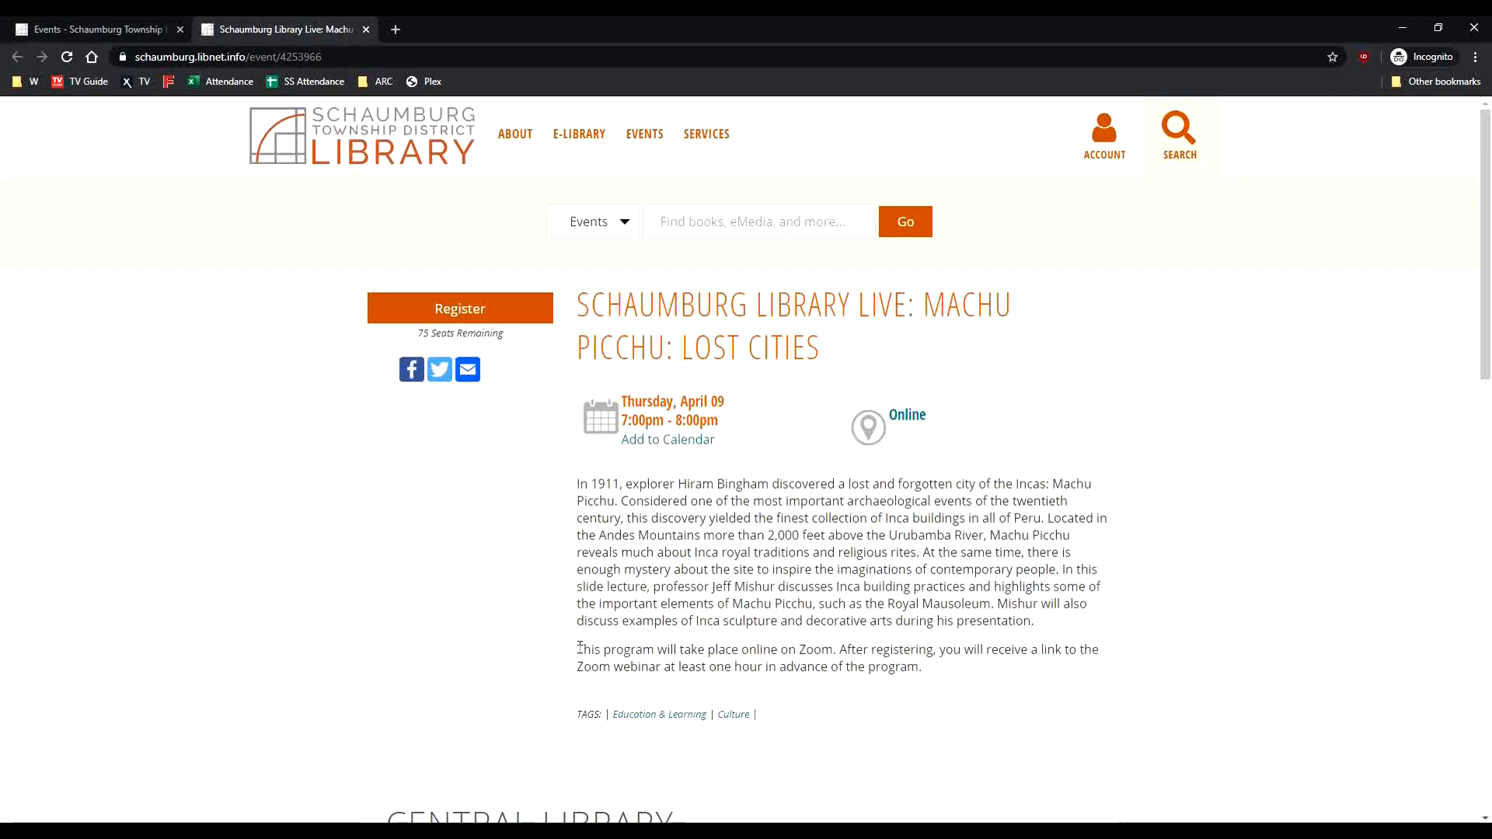
pyautogui.moveTo(578, 650); pyautogui.dragTo(833, 649)
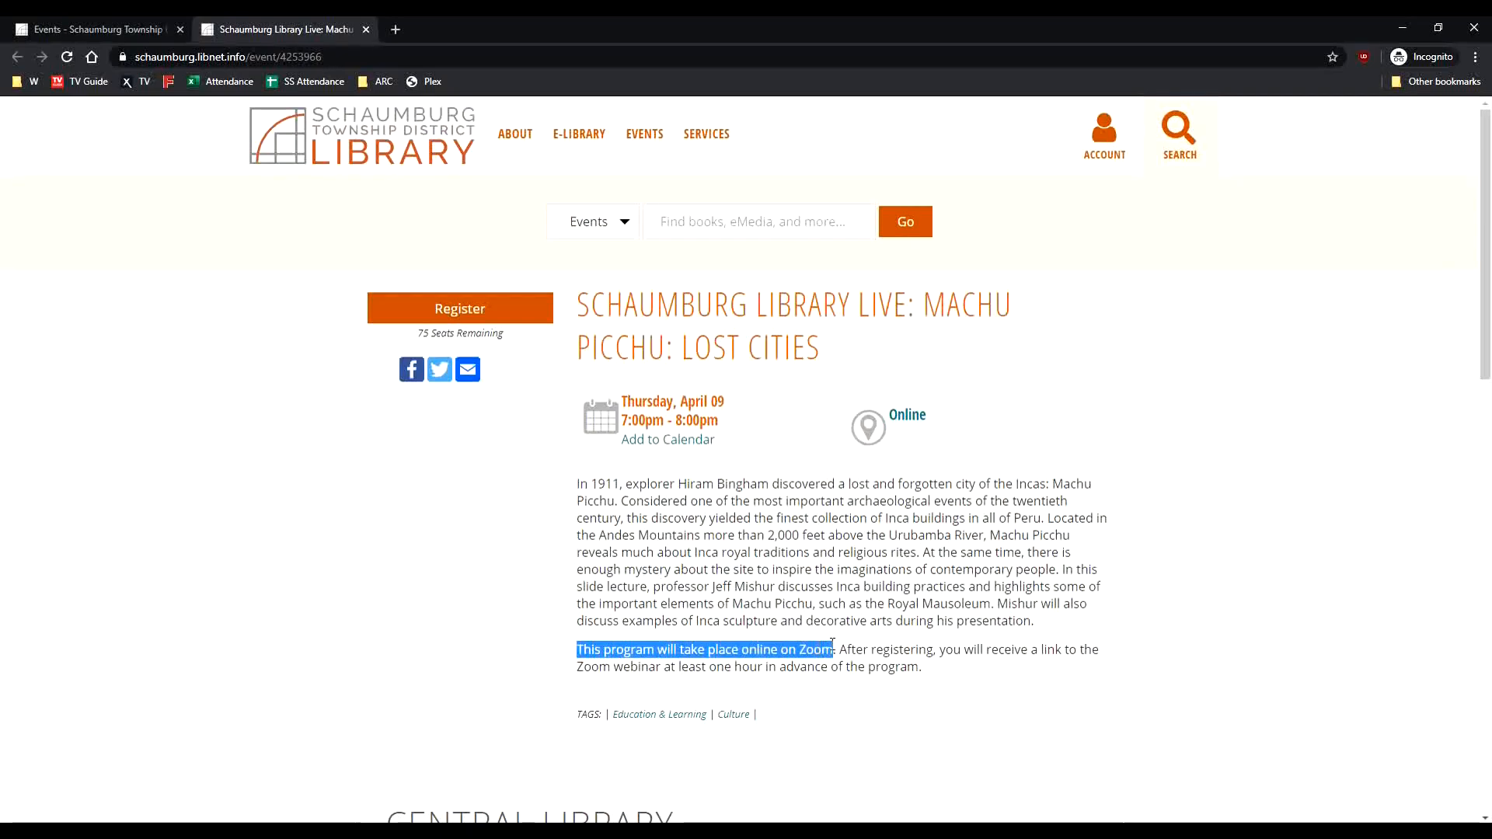
pyautogui.moveTo(830, 634)
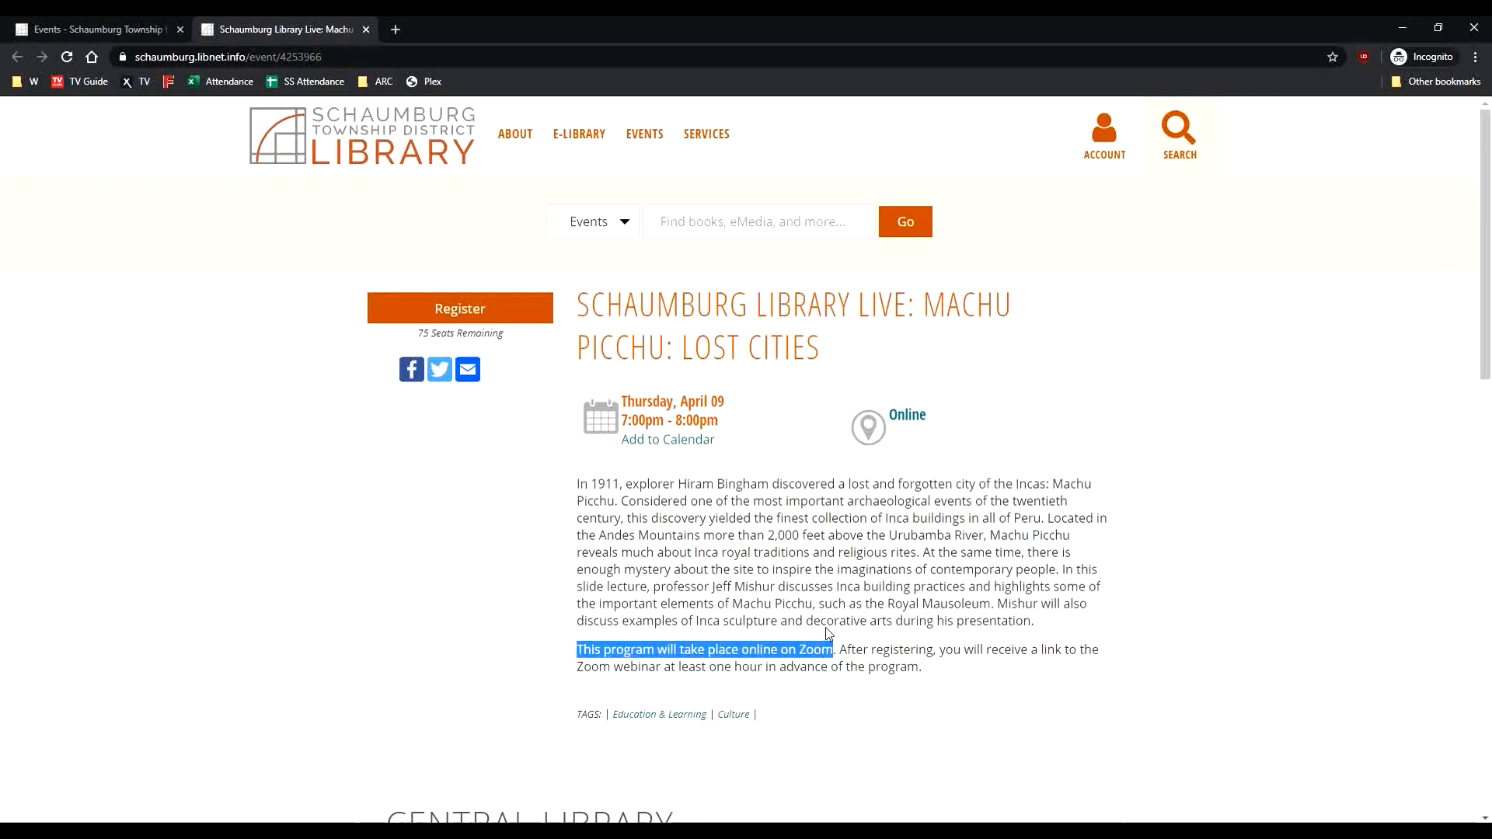
pyautogui.moveTo(578, 544)
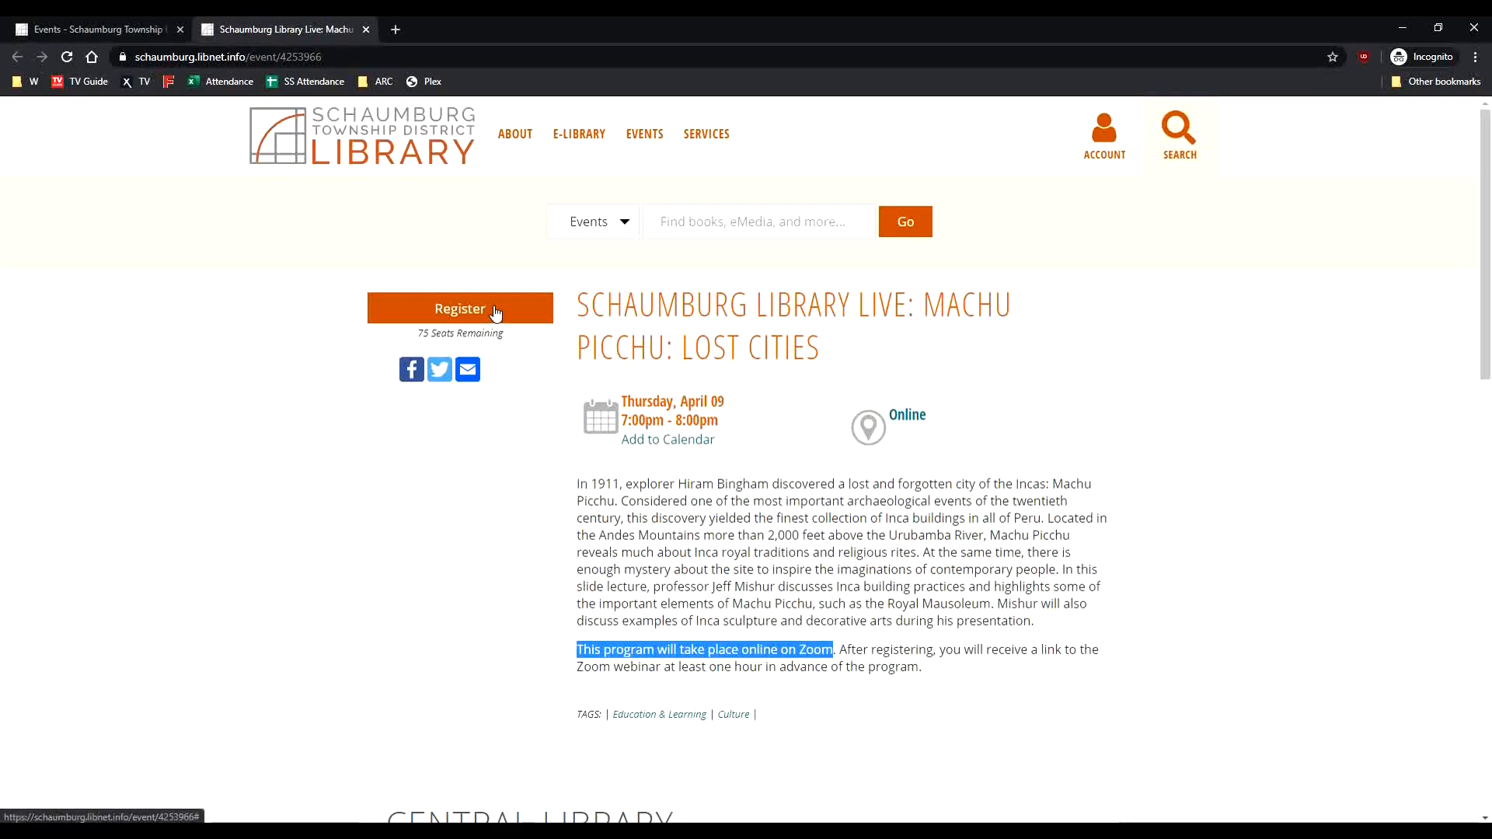
# Submit the pre-filled registration form for the Machu Picchu: Lost Cities April 9 program
pyautogui.click(460, 308)
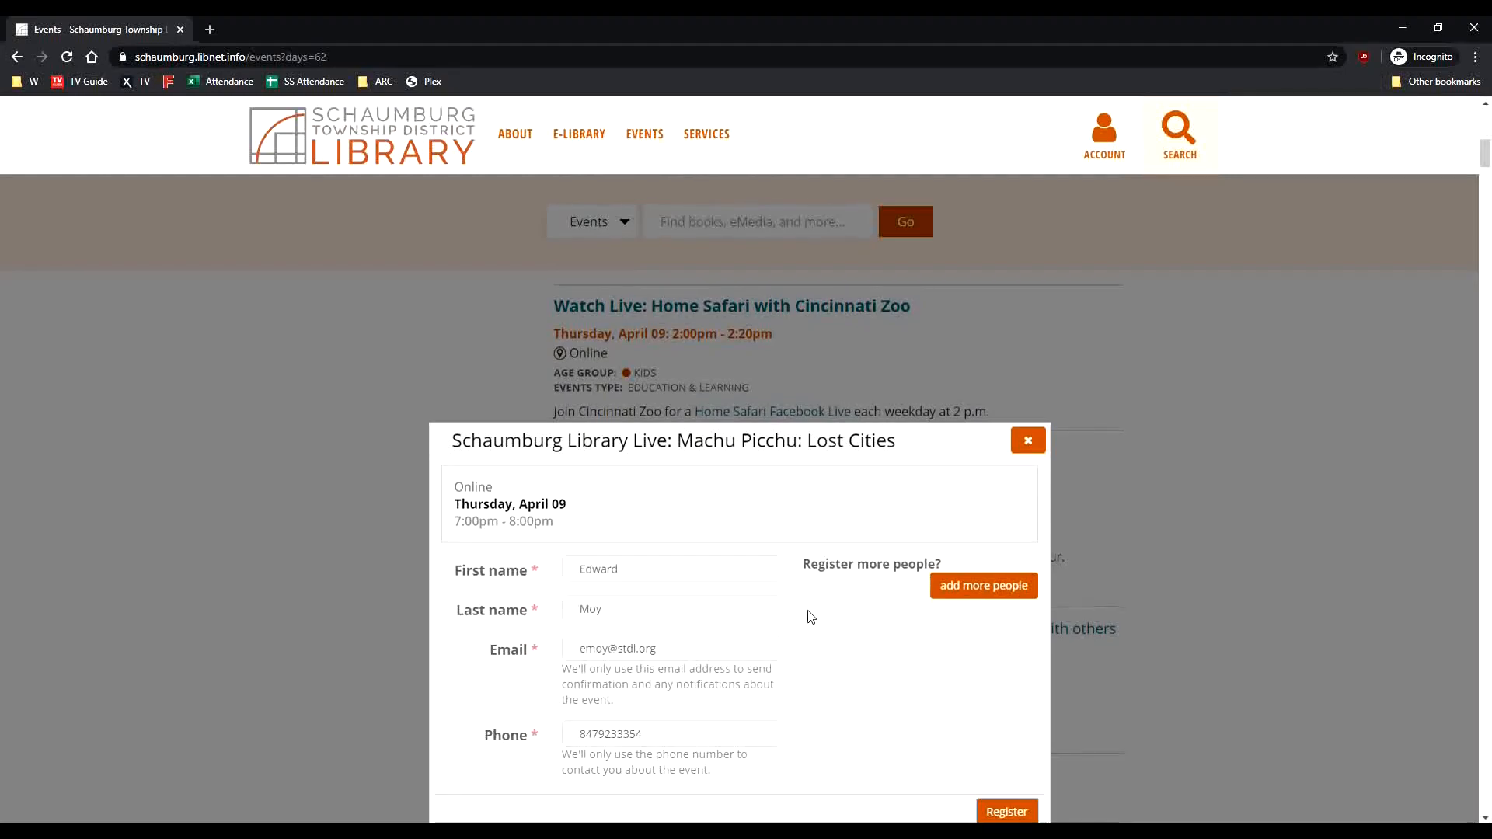
pyautogui.moveTo(945, 789)
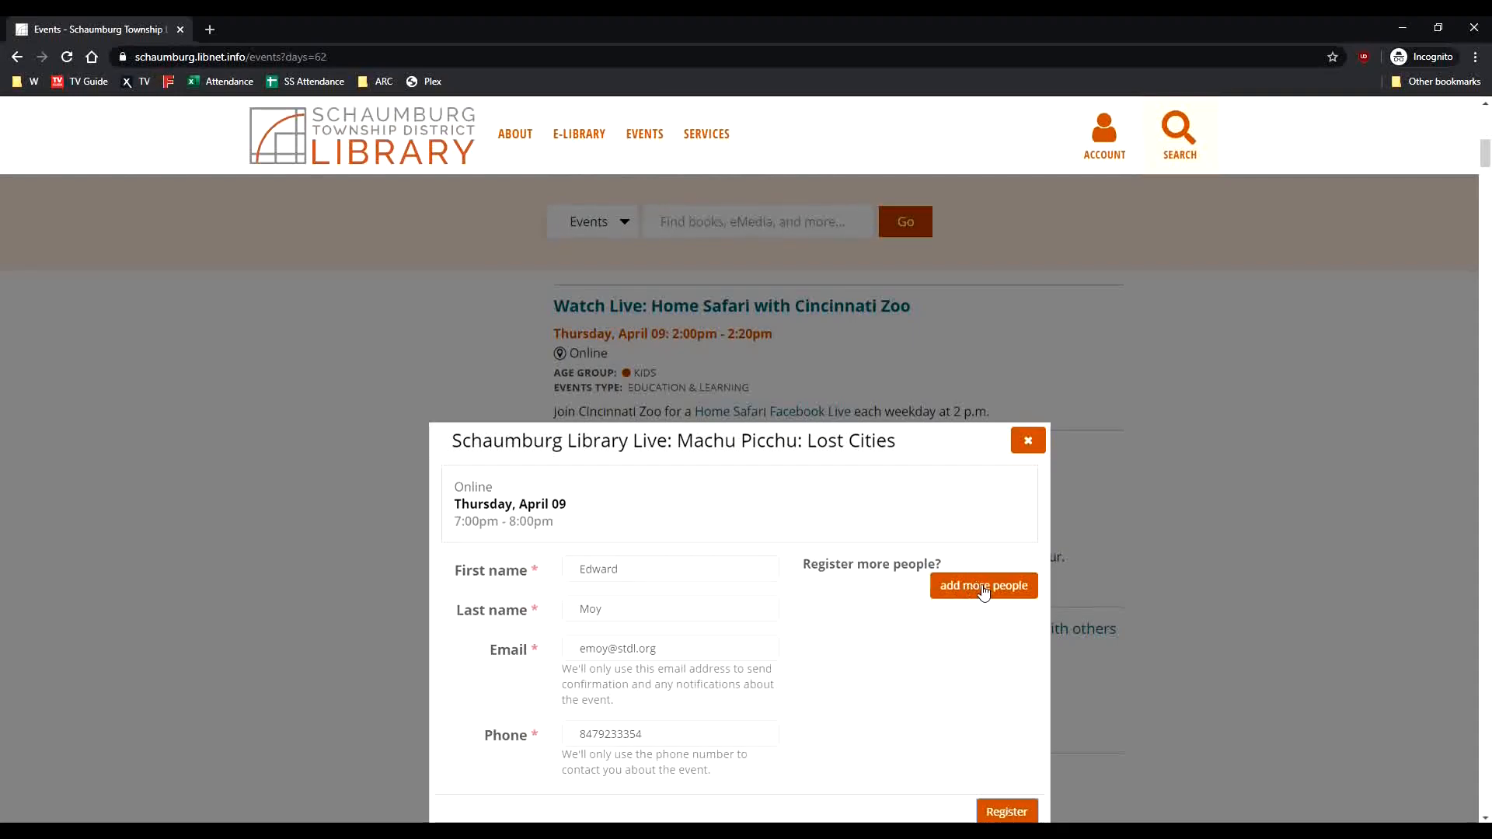
pyautogui.moveTo(1013, 814)
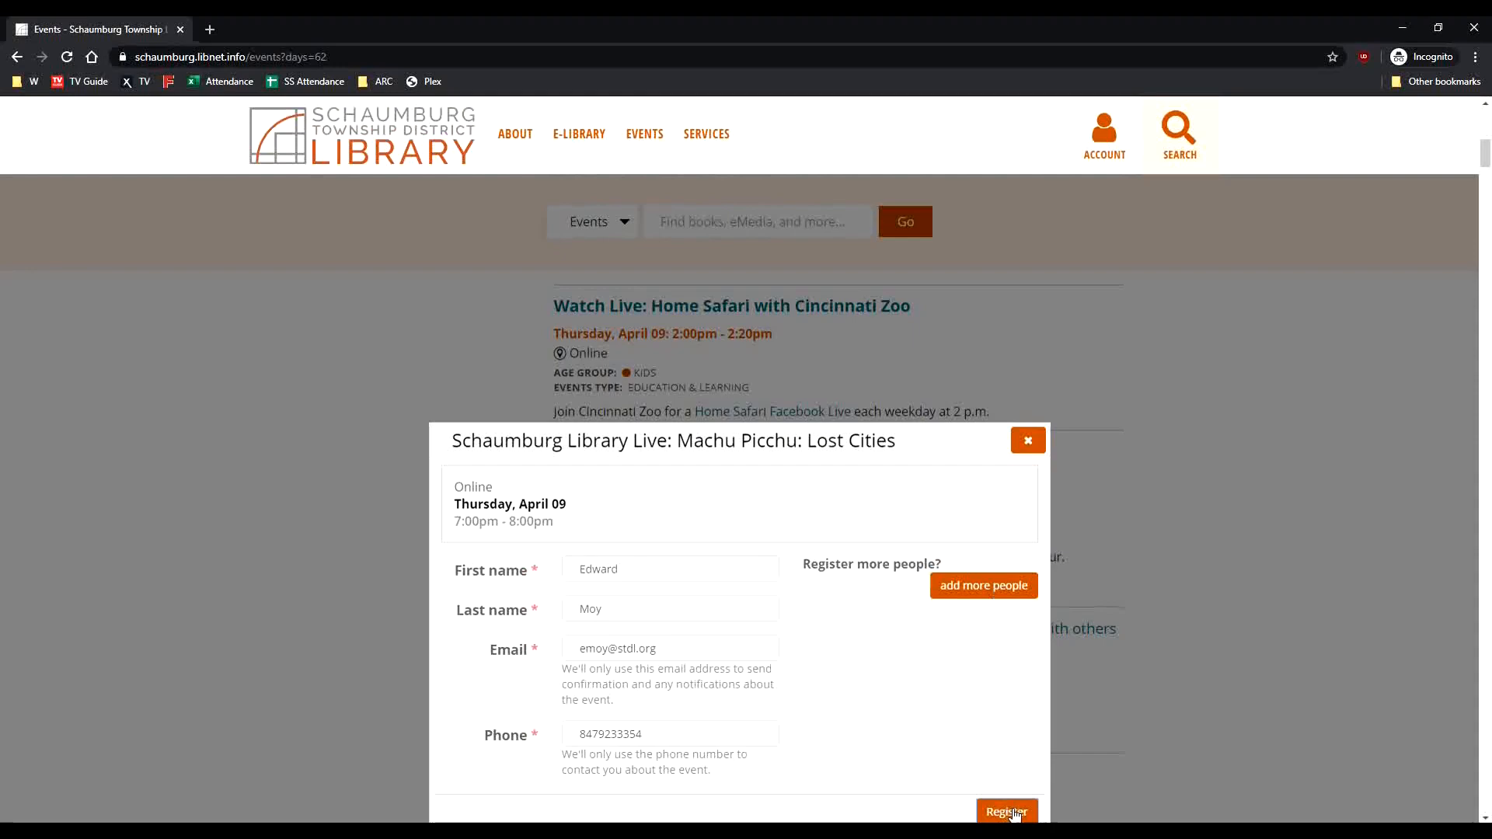
pyautogui.click(1007, 811)
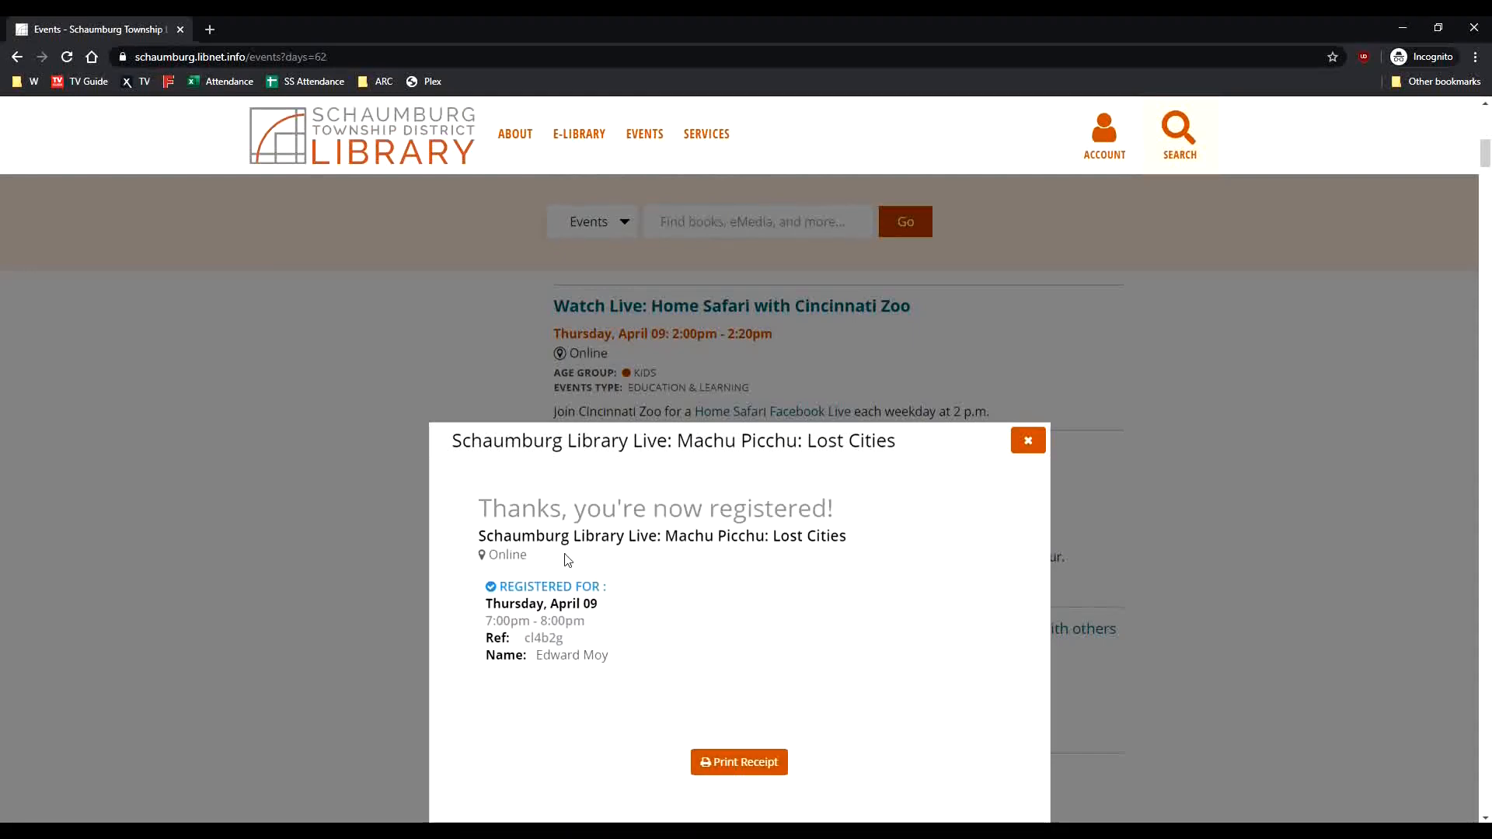
pyautogui.moveTo(1025, 460)
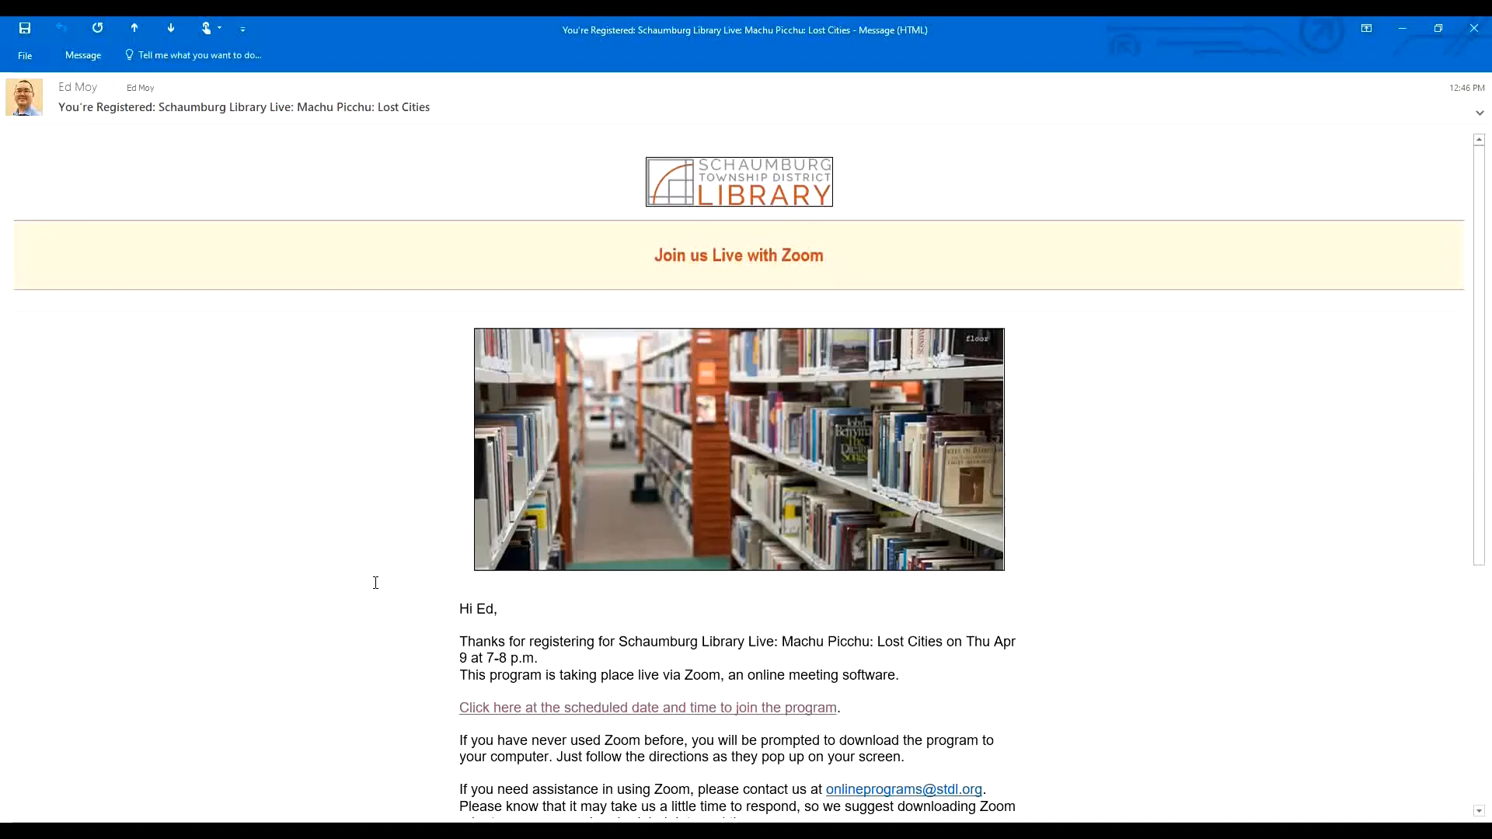
pyautogui.moveTo(389, 563)
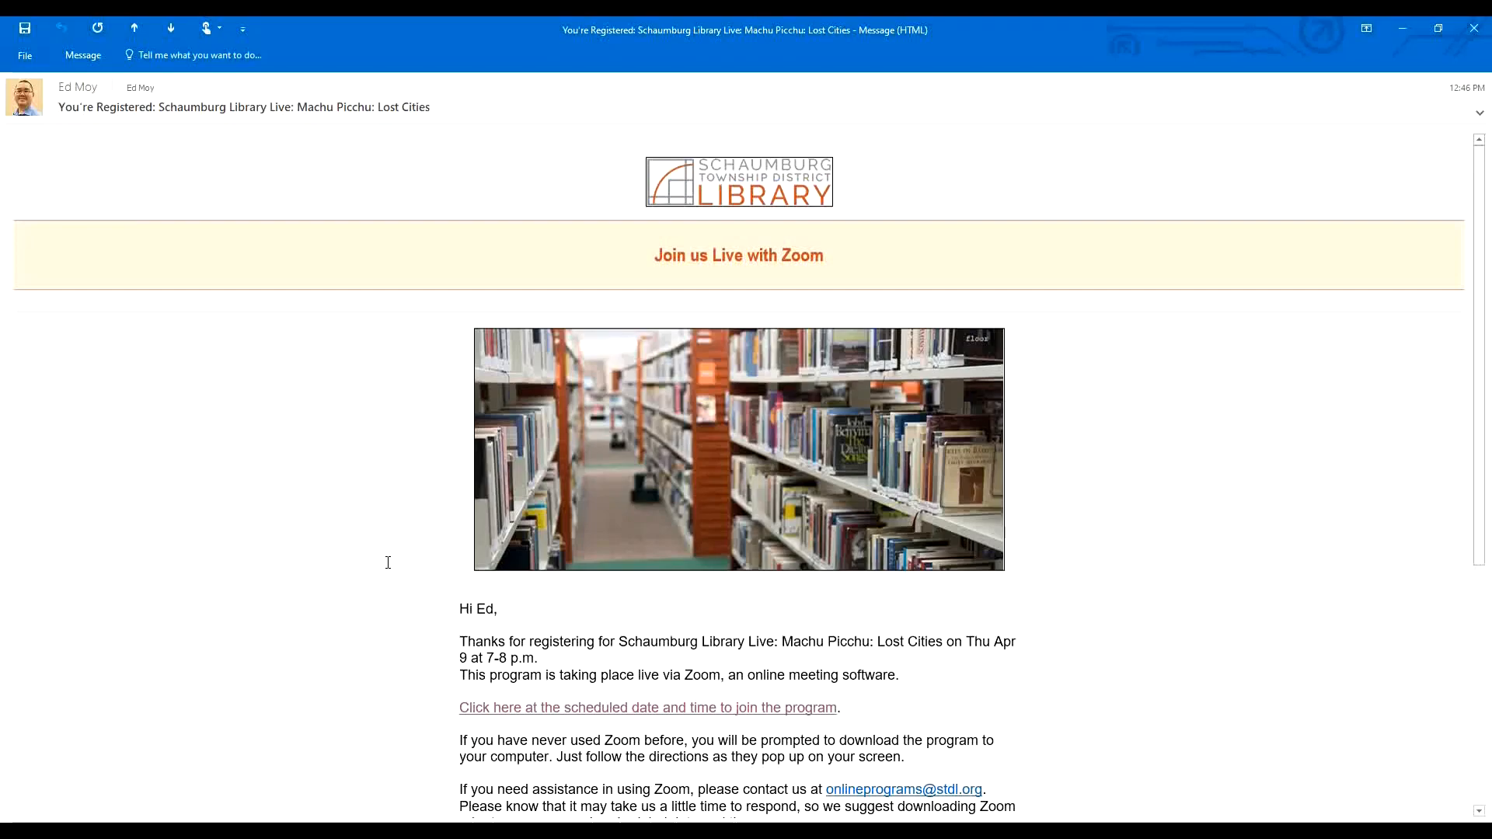
pyautogui.moveTo(475, 710)
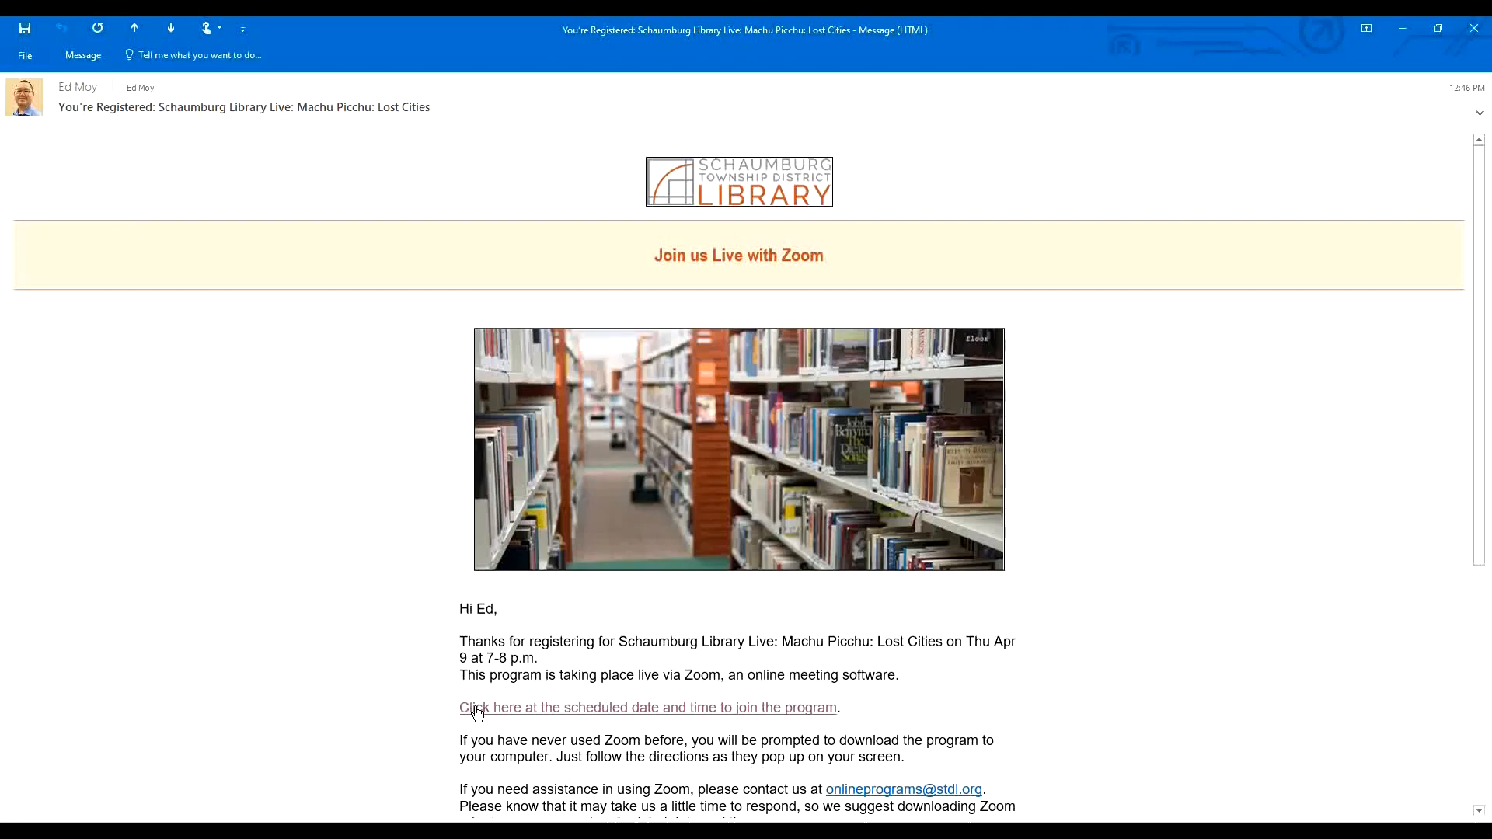
pyautogui.moveTo(494, 712)
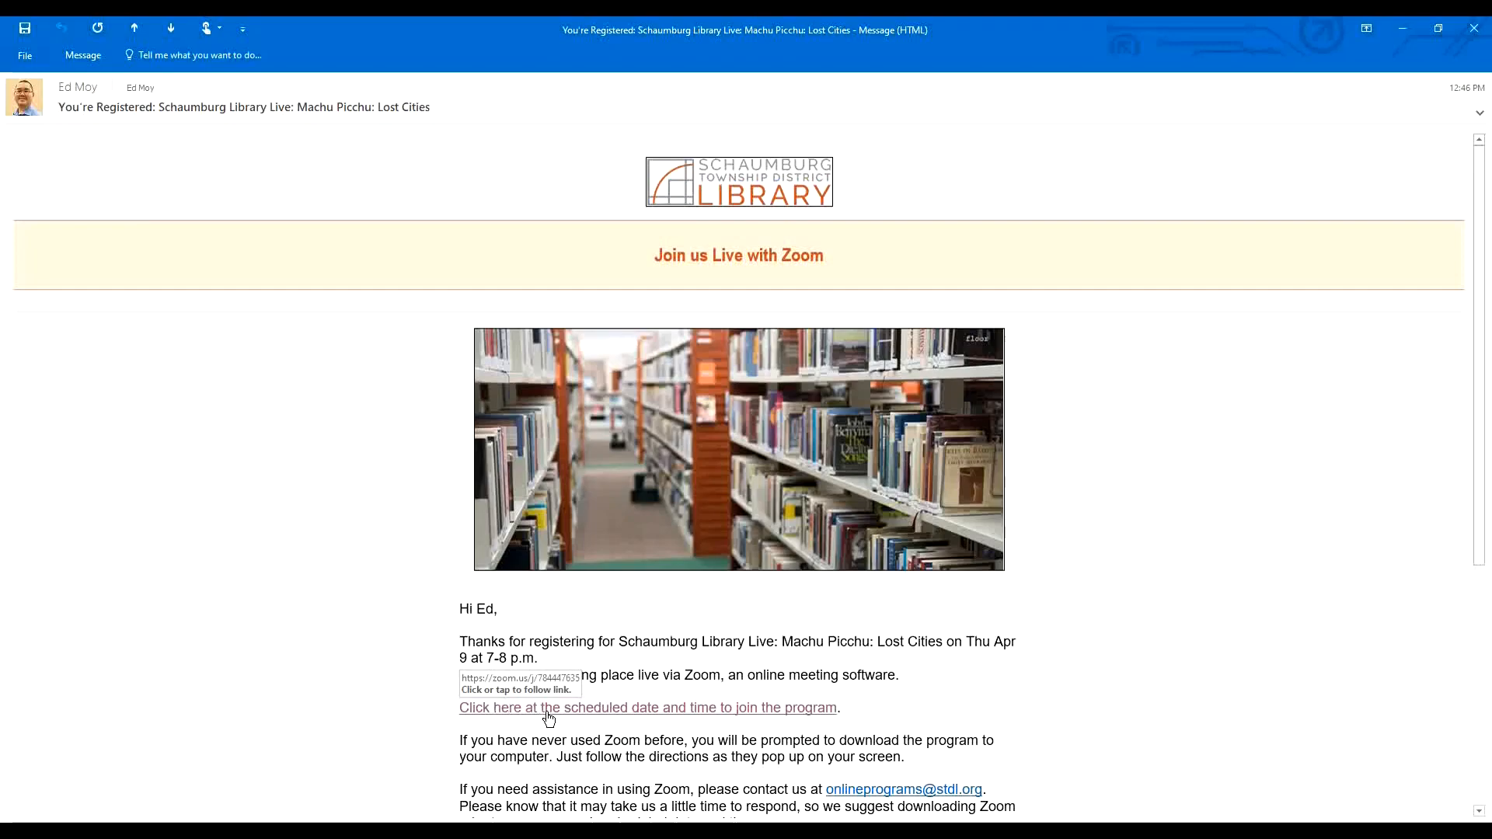
pyautogui.moveTo(645, 711)
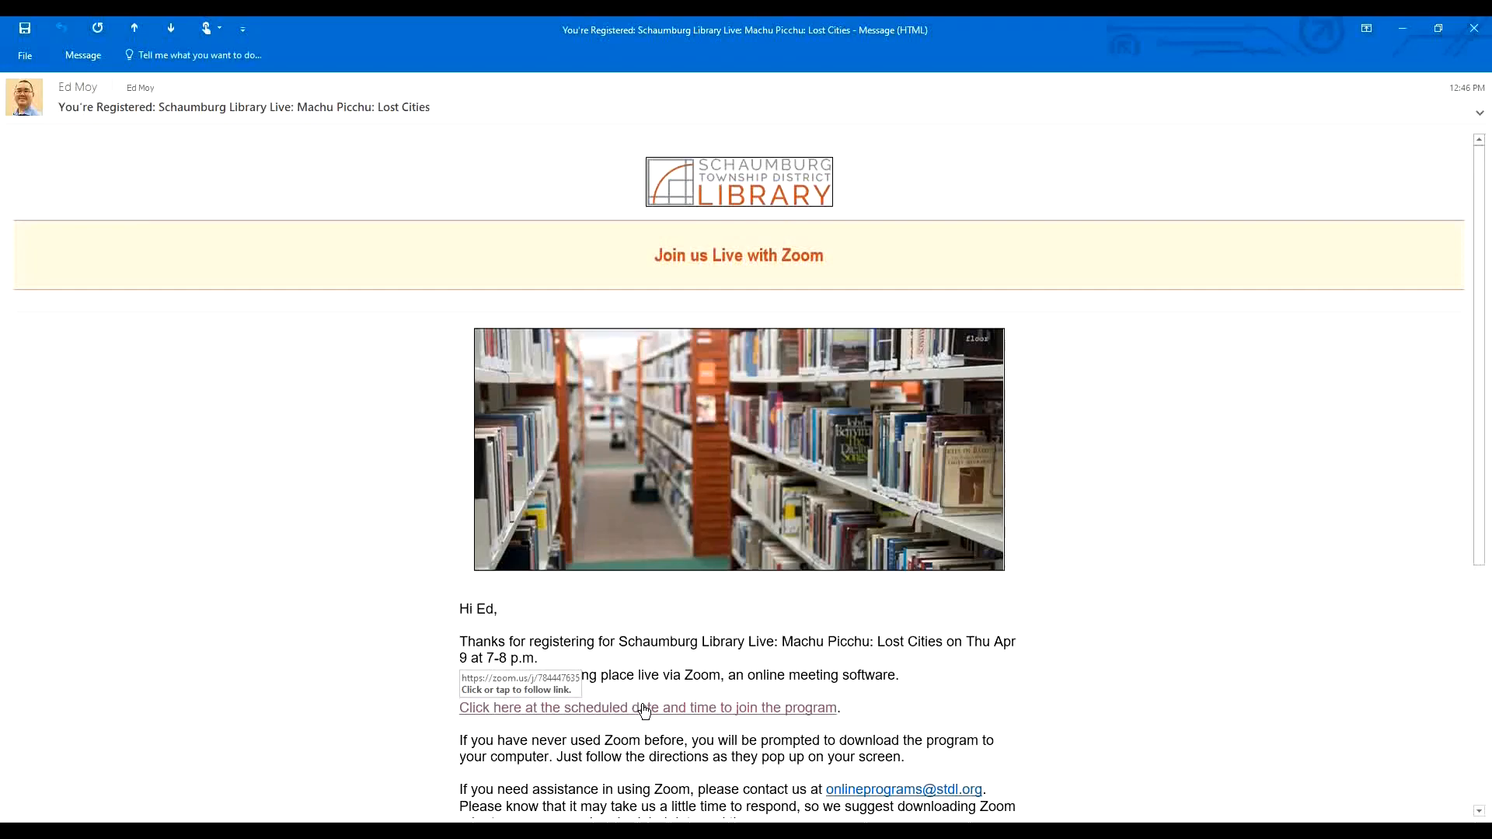
# Follow the confirmation email's 'Click here at the scheduled date and time' link to Zoom's launch page
pyautogui.click(646, 709)
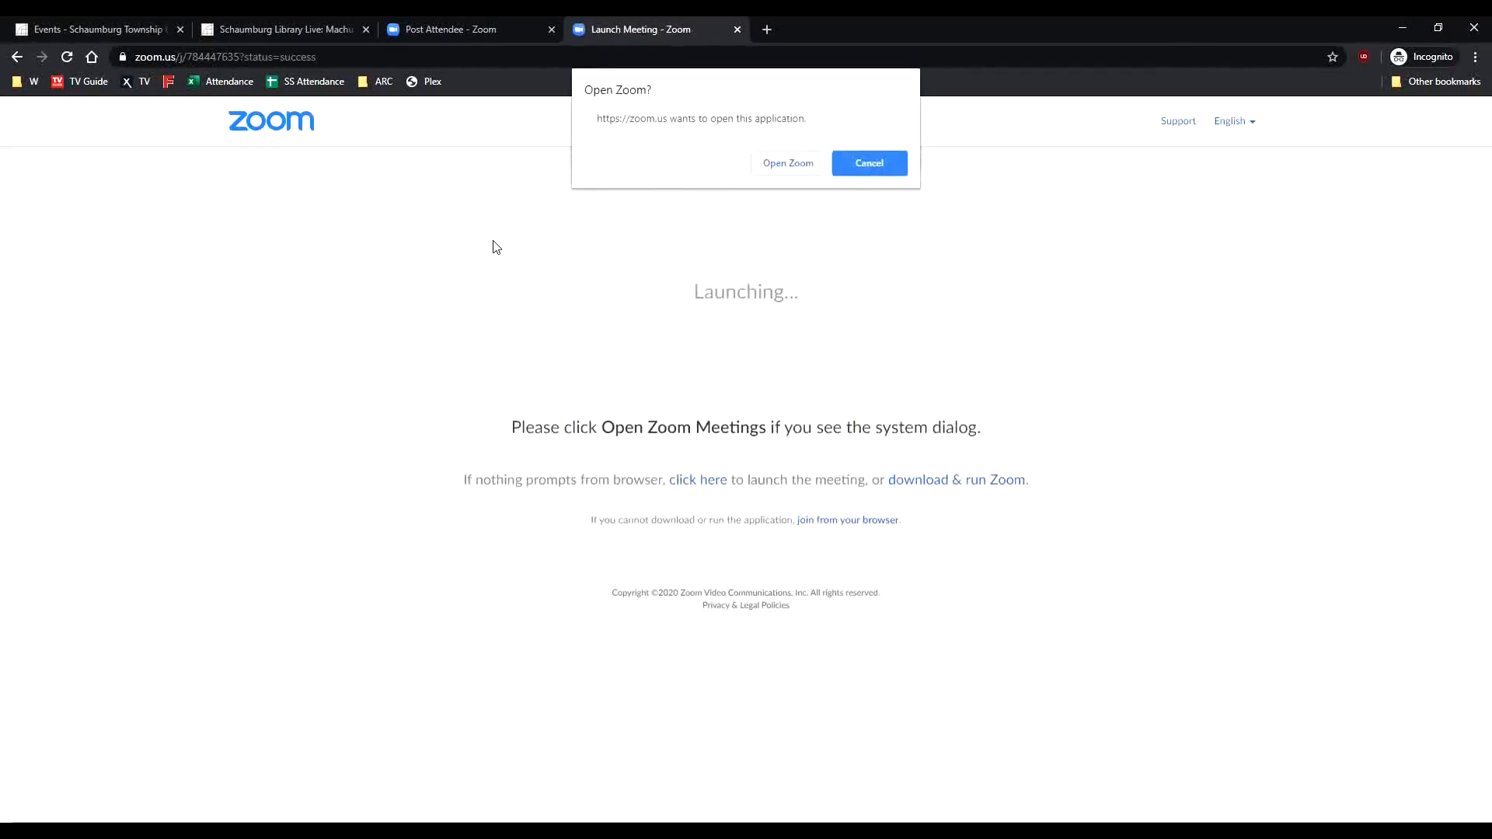
pyautogui.moveTo(684, 165)
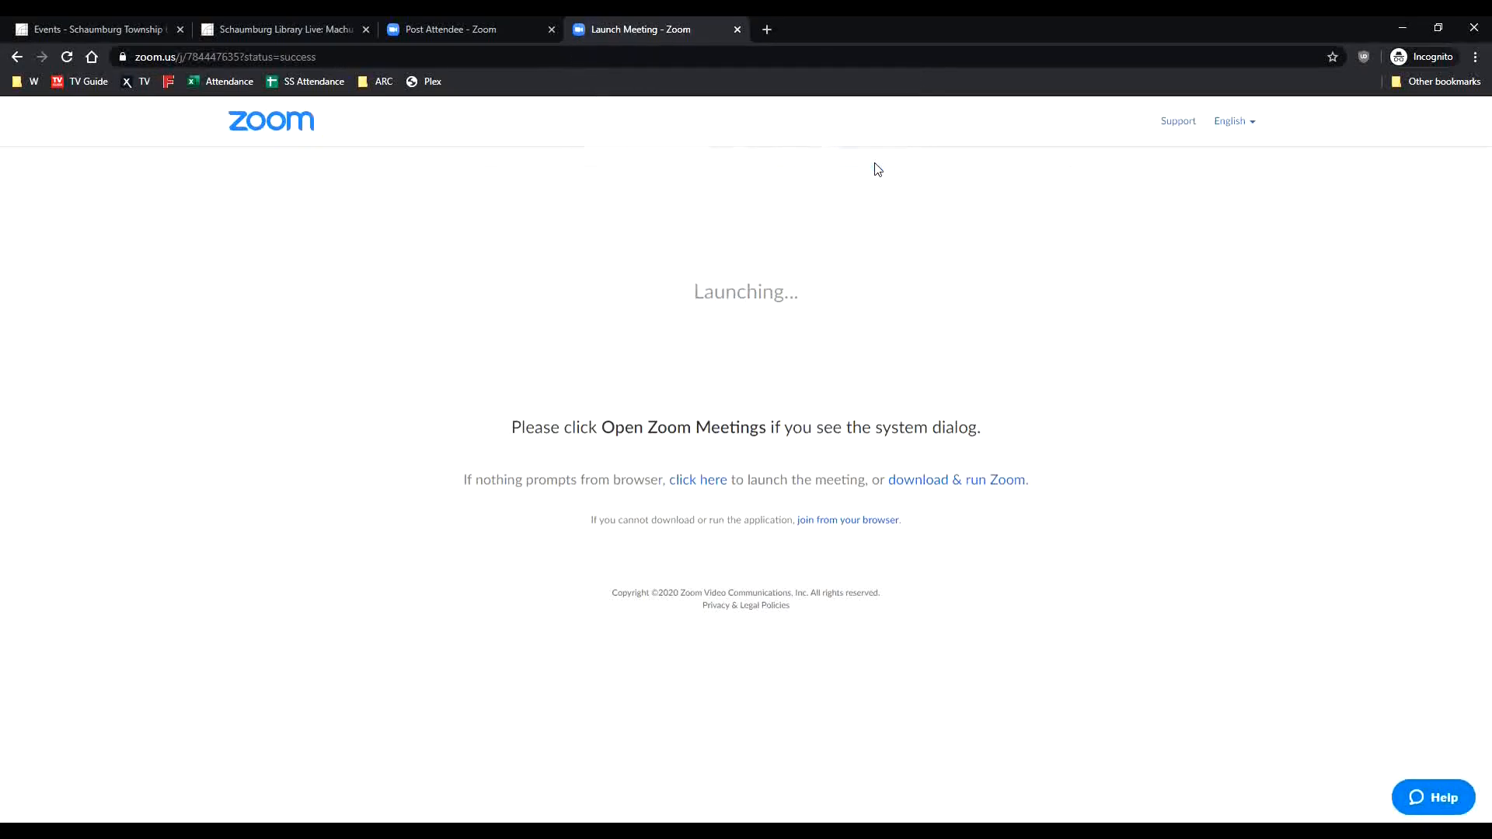
pyautogui.moveTo(966, 488)
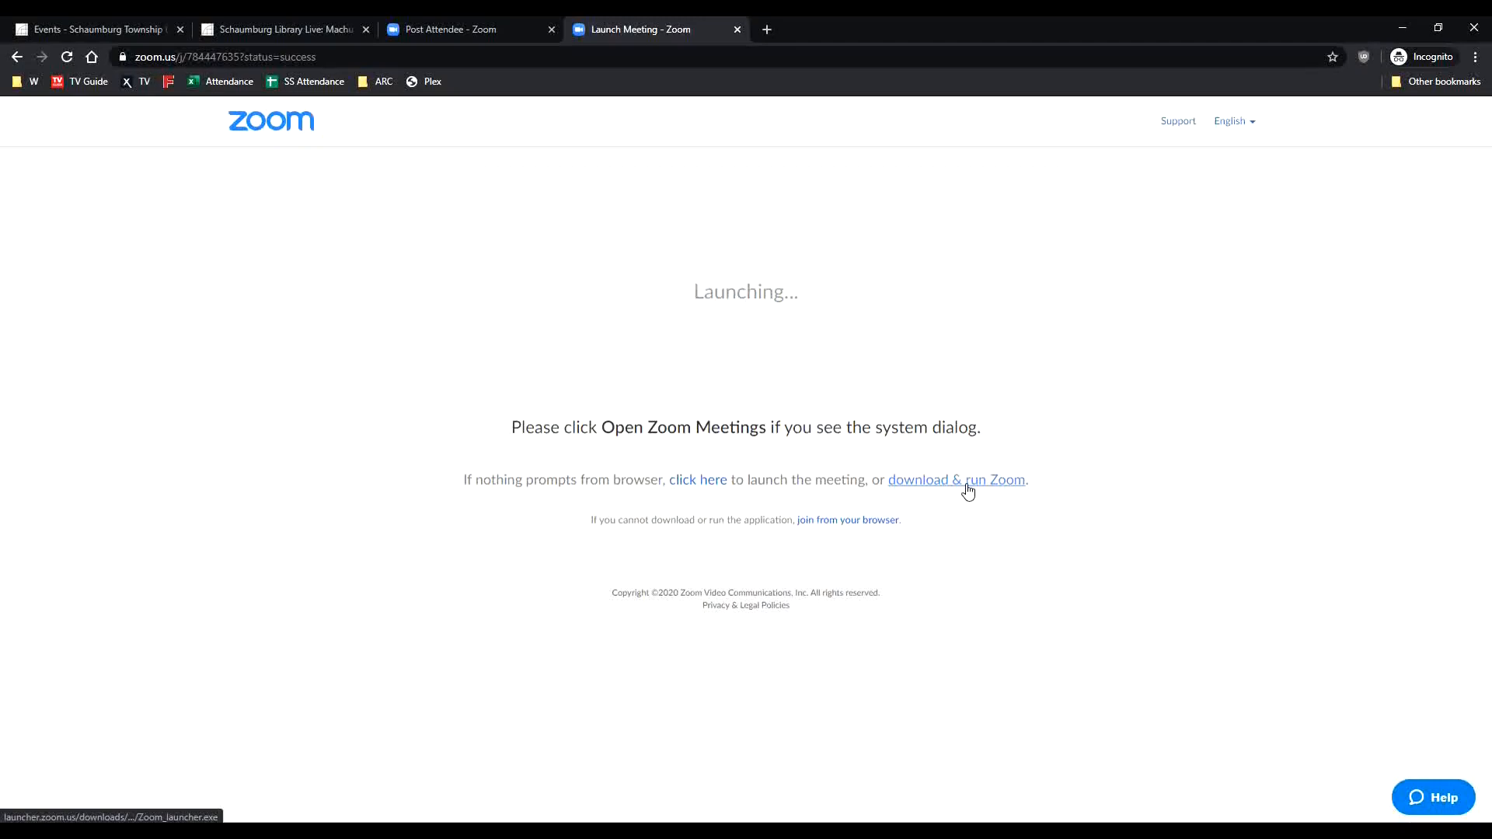
pyautogui.moveTo(861, 522)
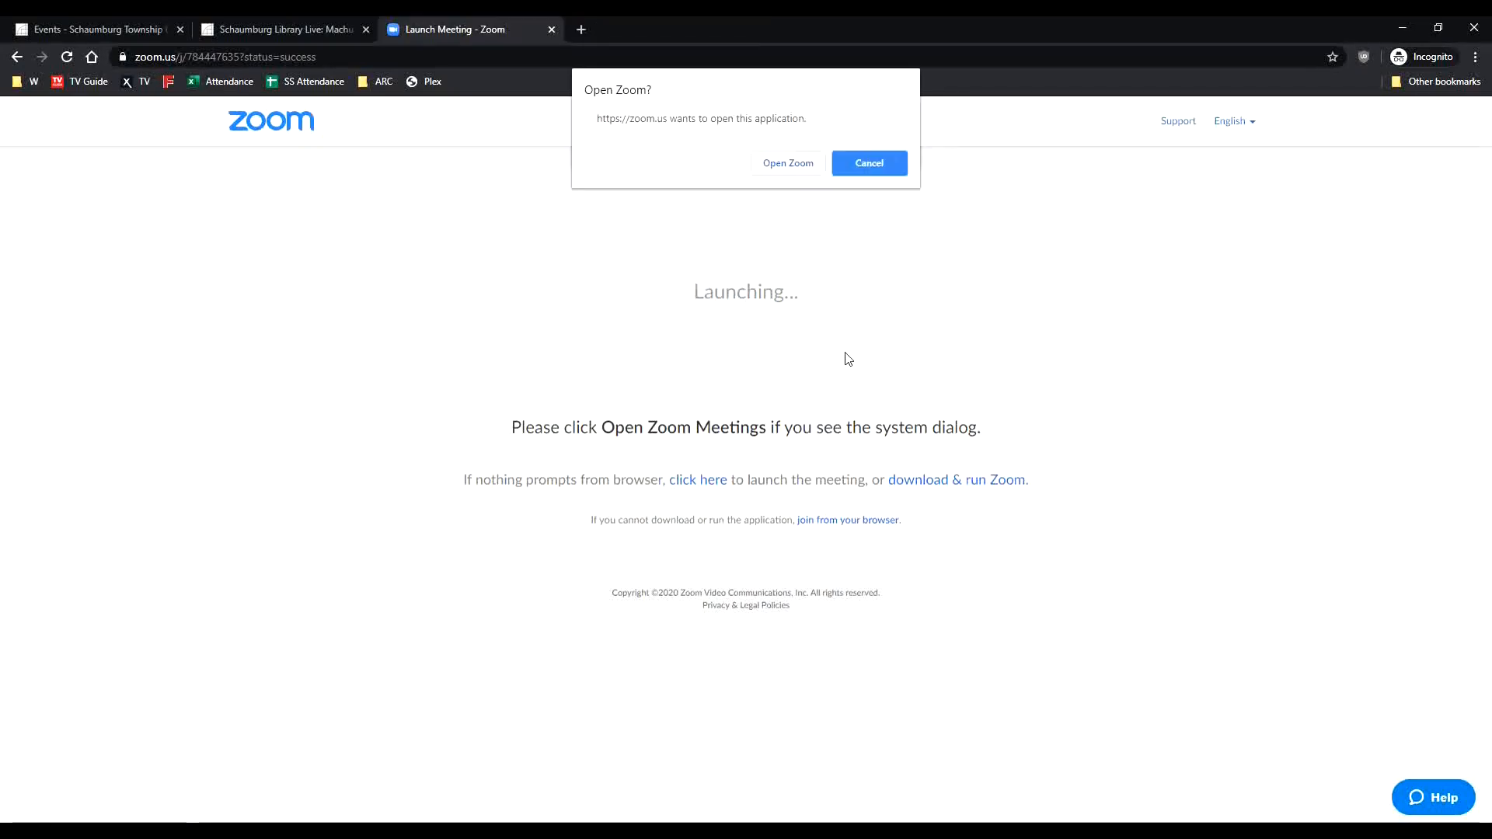
pyautogui.moveTo(771, 361)
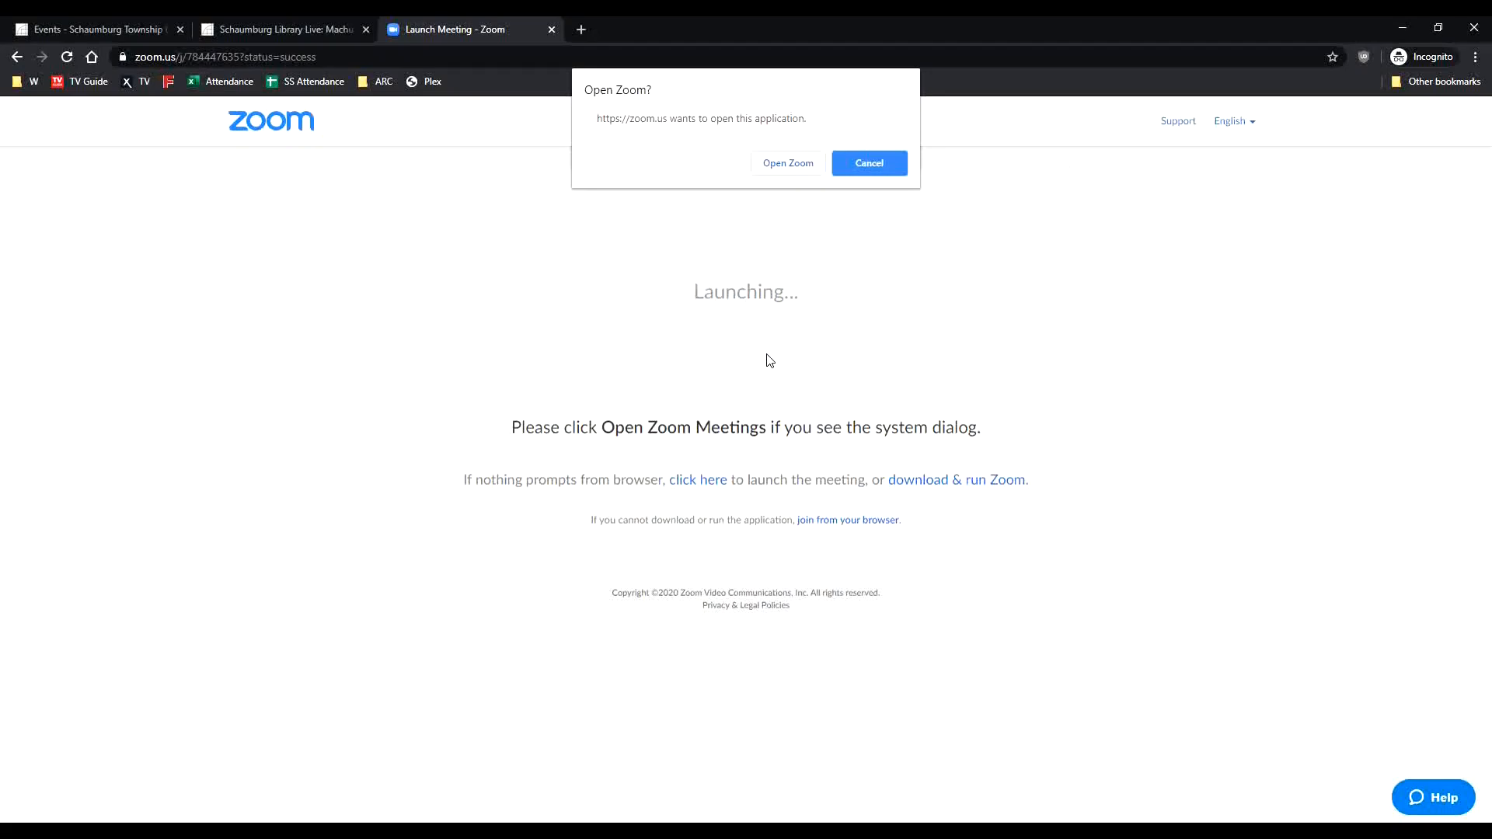
pyautogui.moveTo(757, 232)
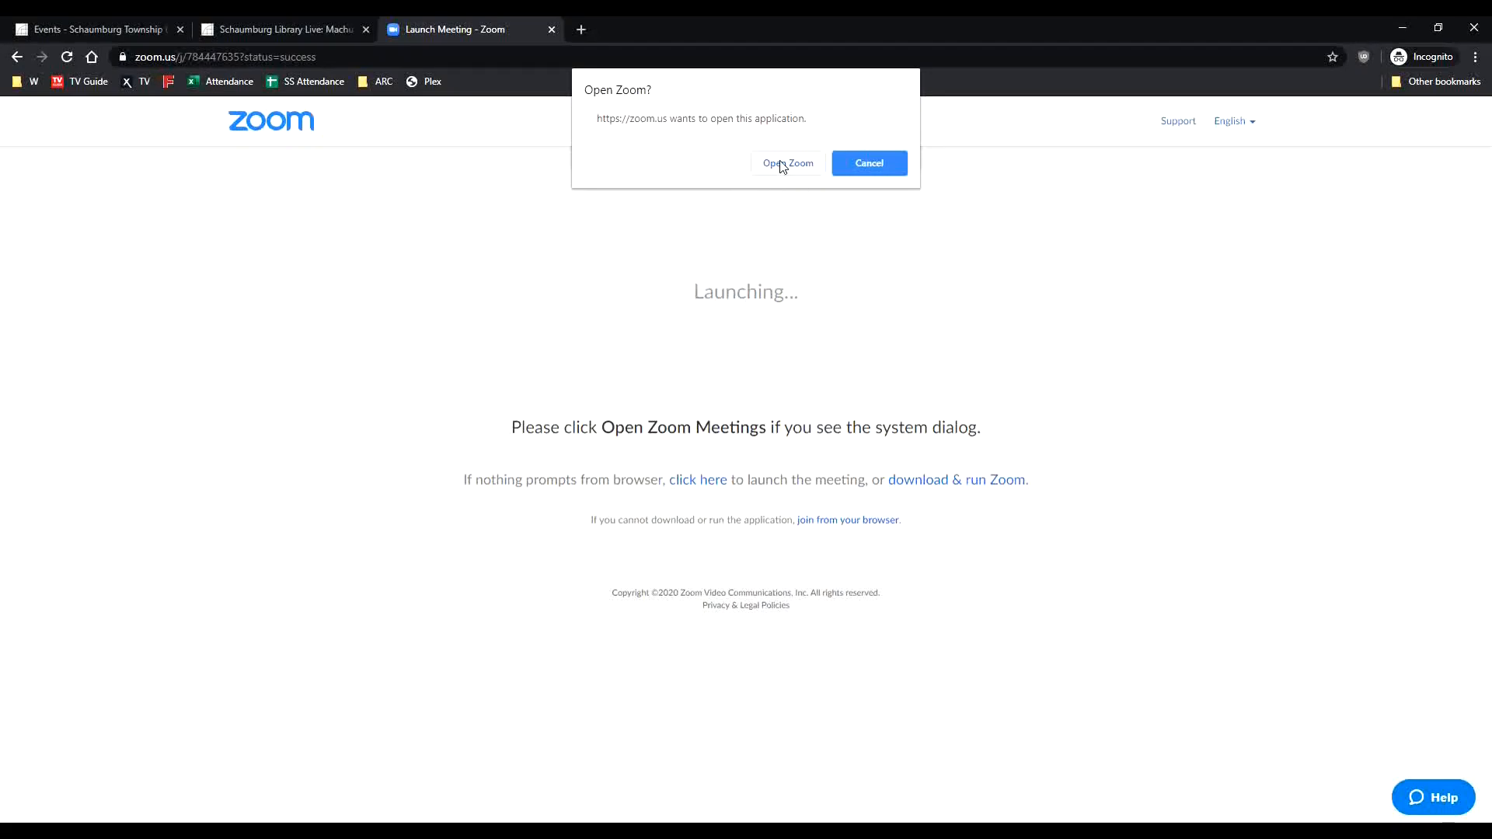
# Confirm 'Open Zoom' so the browser hands the meeting to the Zoom desktop app
pyautogui.click(787, 163)
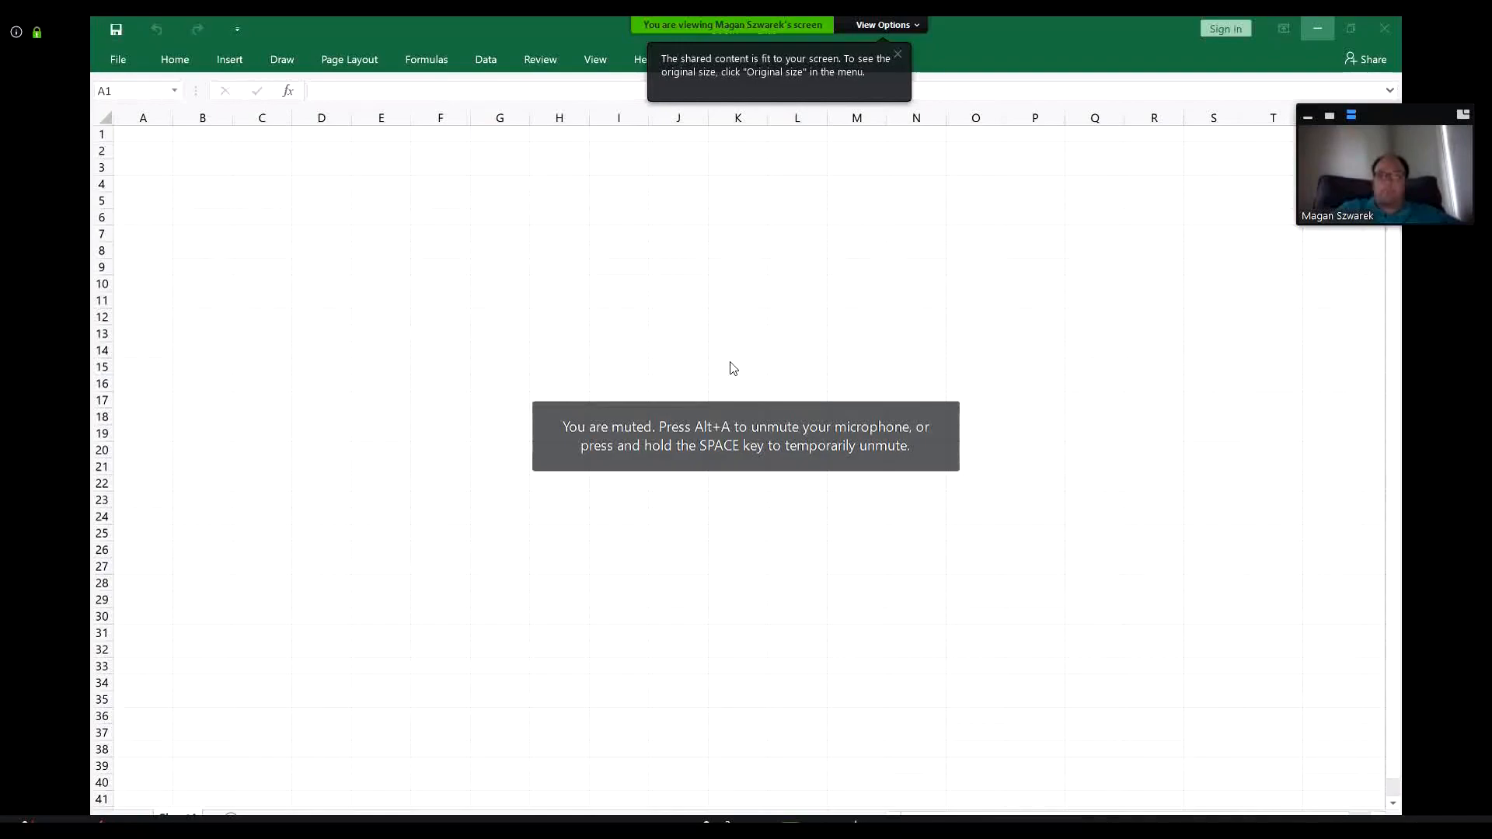
# Bring up the Zoom meeting window showing the host's shared Excel spreadsheet
pyautogui.click(897, 53)
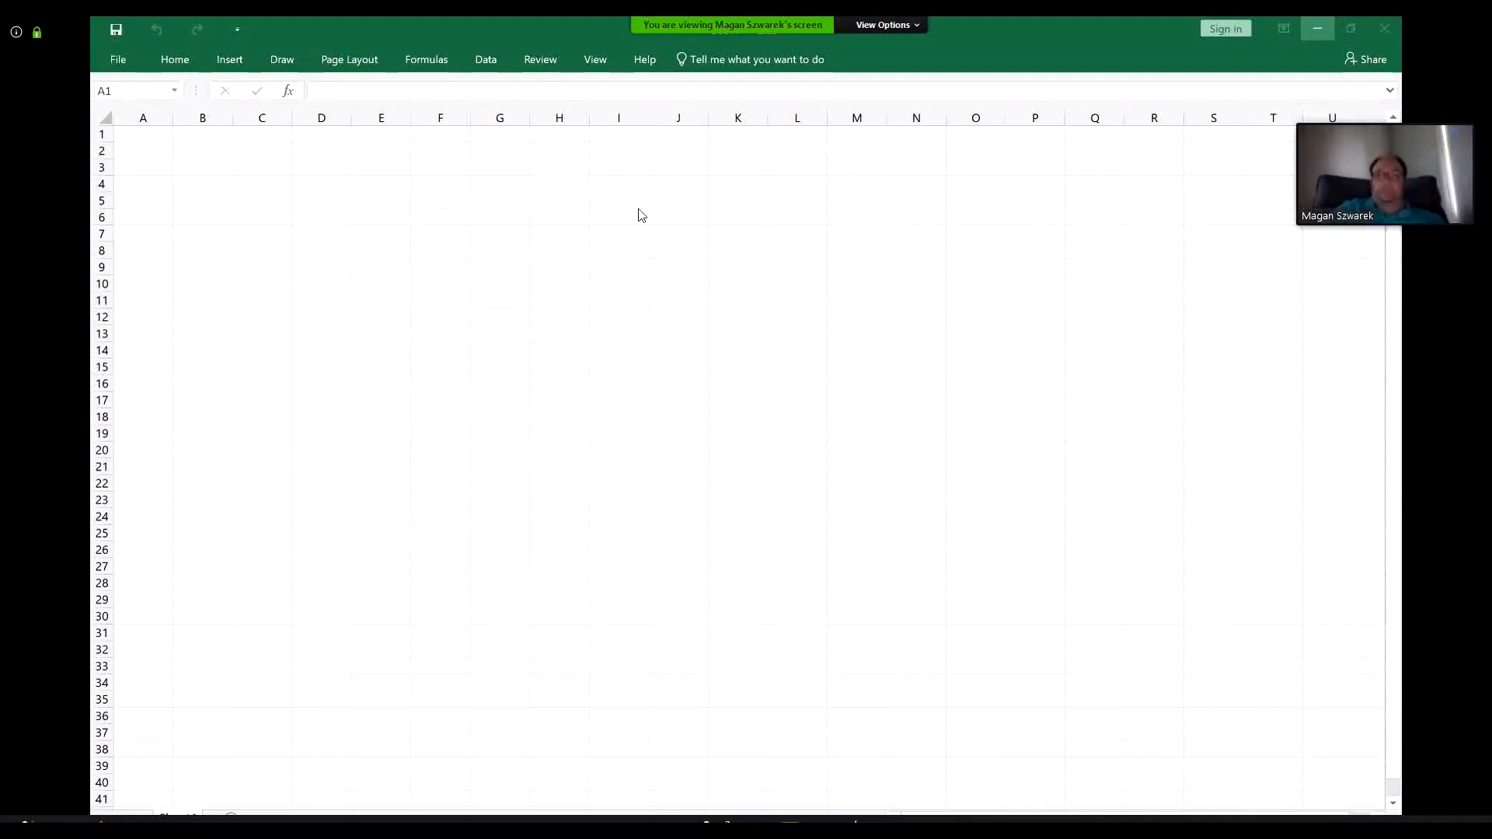
pyautogui.moveTo(408, 384)
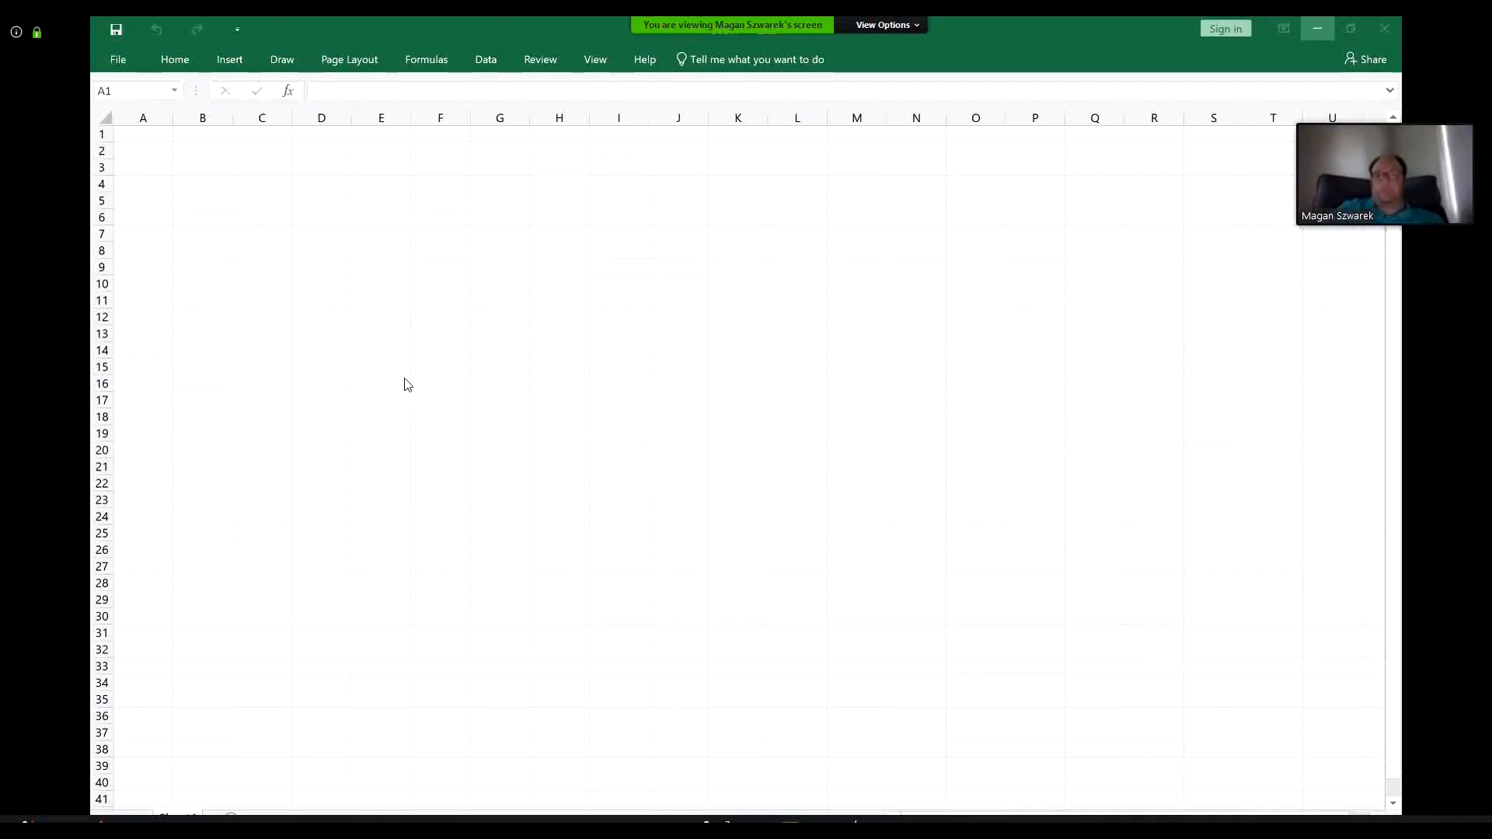
pyautogui.moveTo(637, 429)
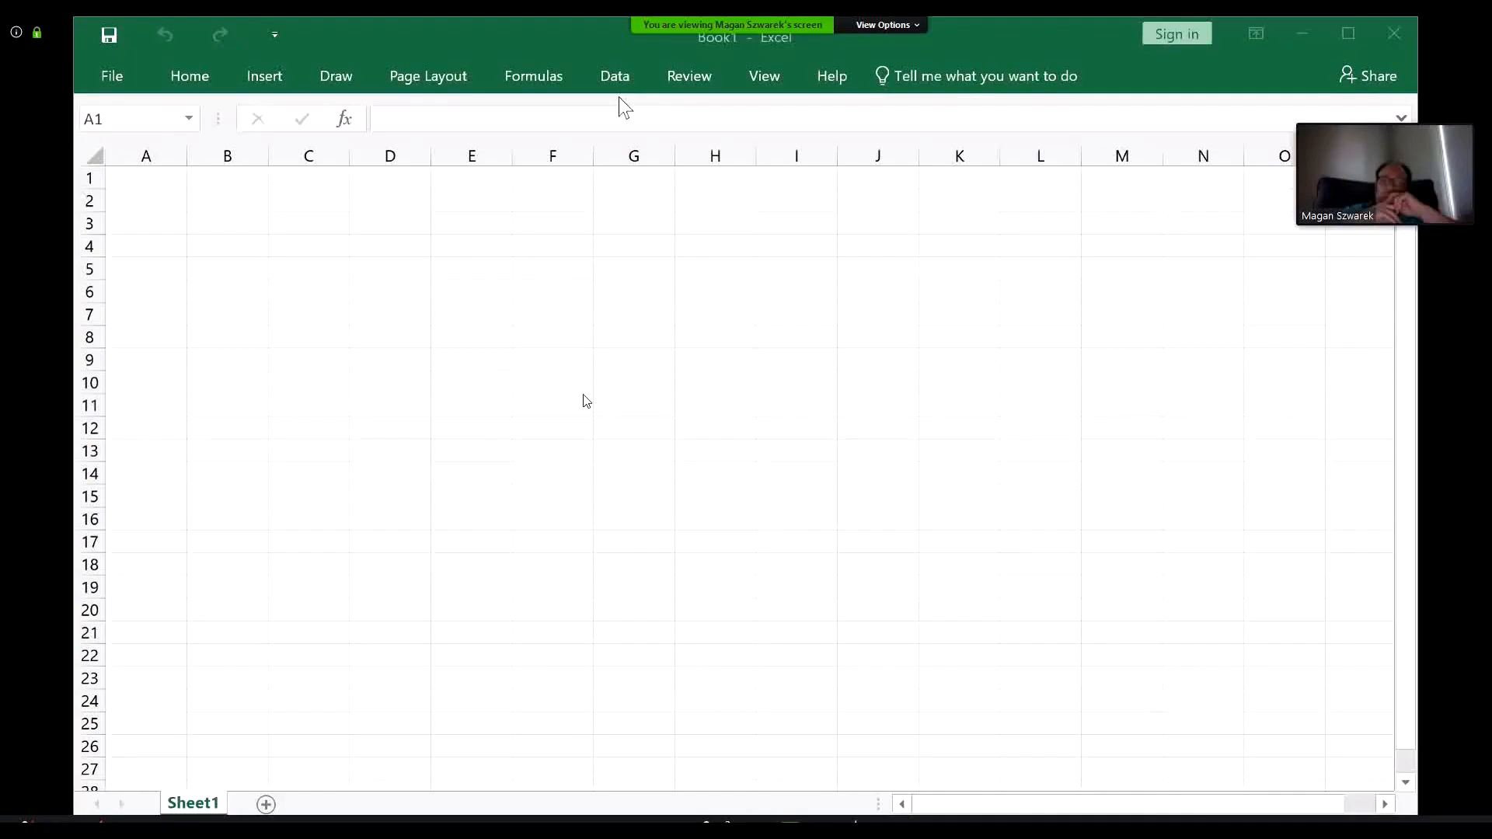
pyautogui.moveTo(655, 305)
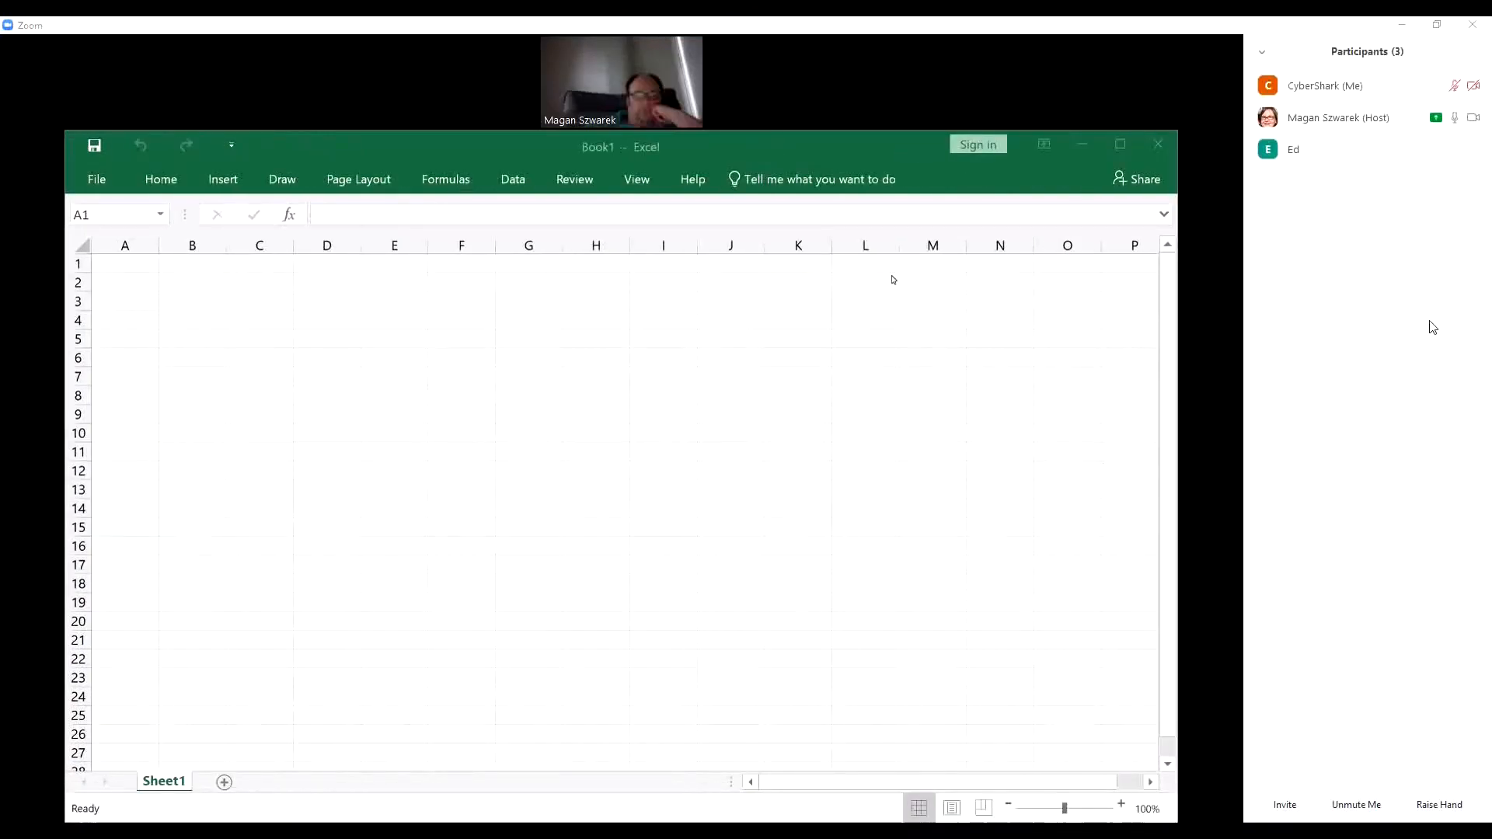
# Raise a hand in the meeting's Participants panel, then lower it again
pyautogui.click(1439, 805)
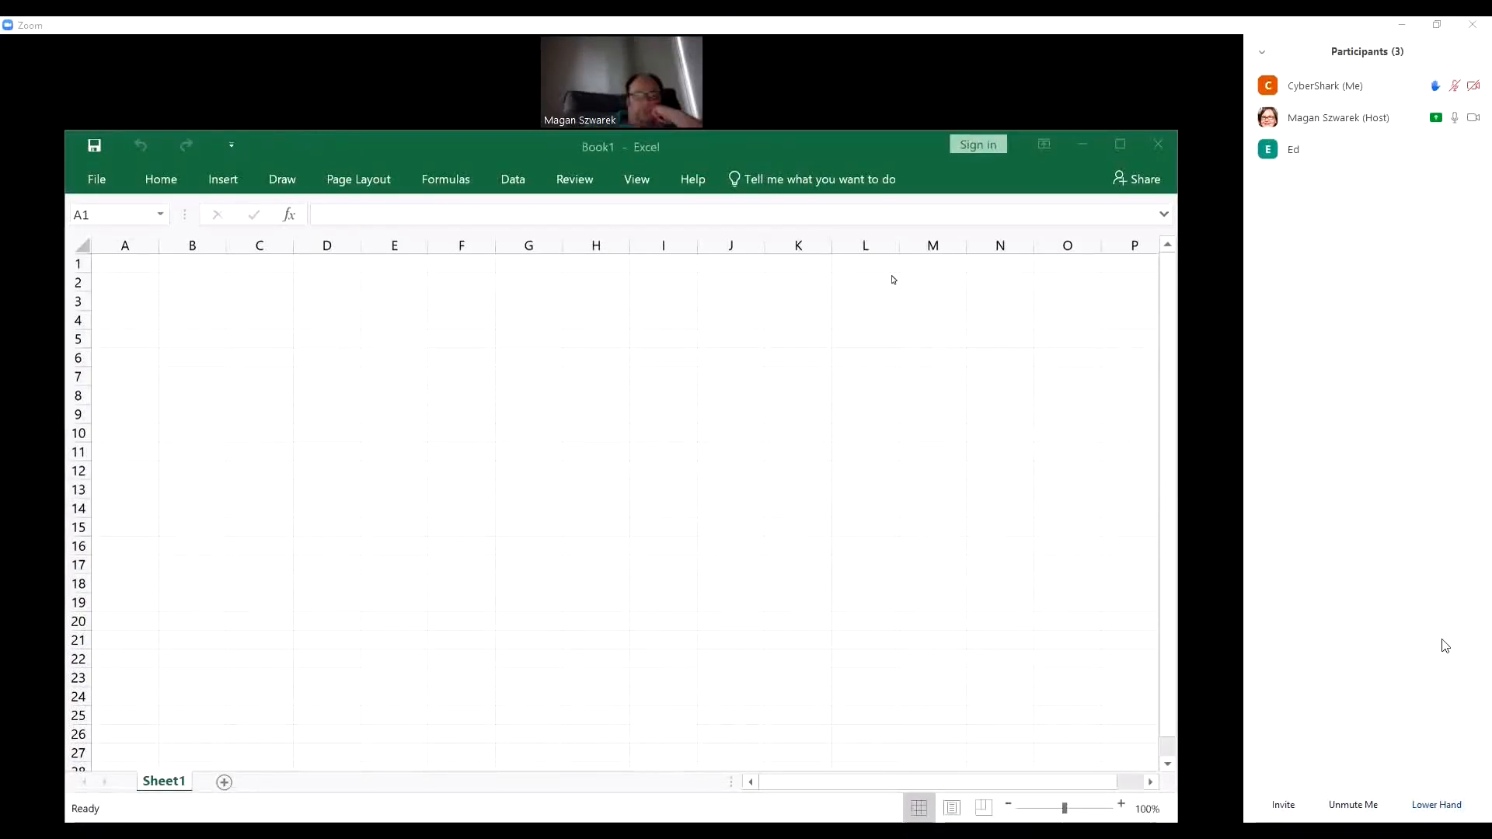
pyautogui.moveTo(1423, 34)
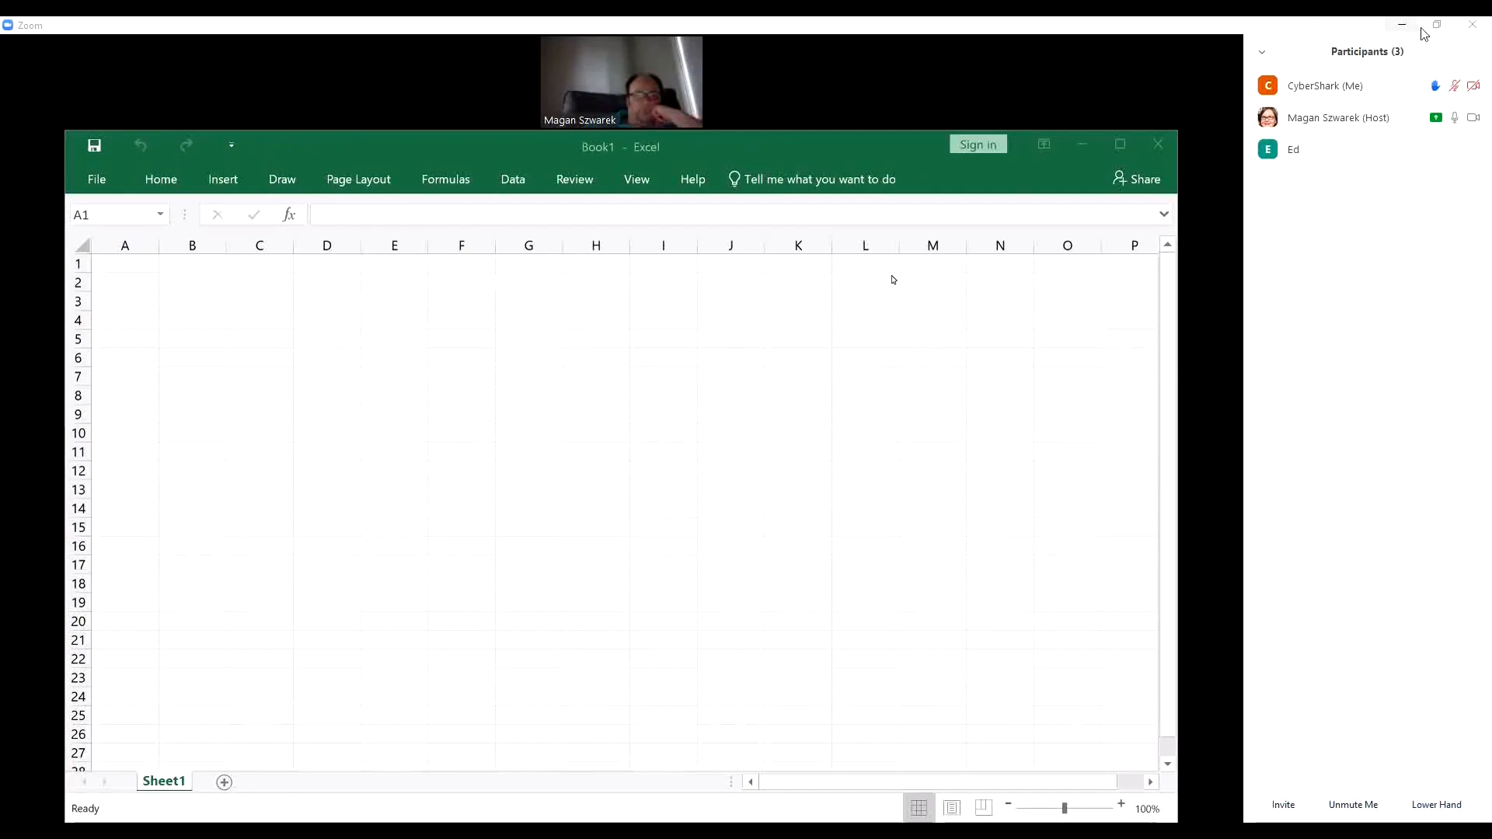
pyautogui.moveTo(1426, 70)
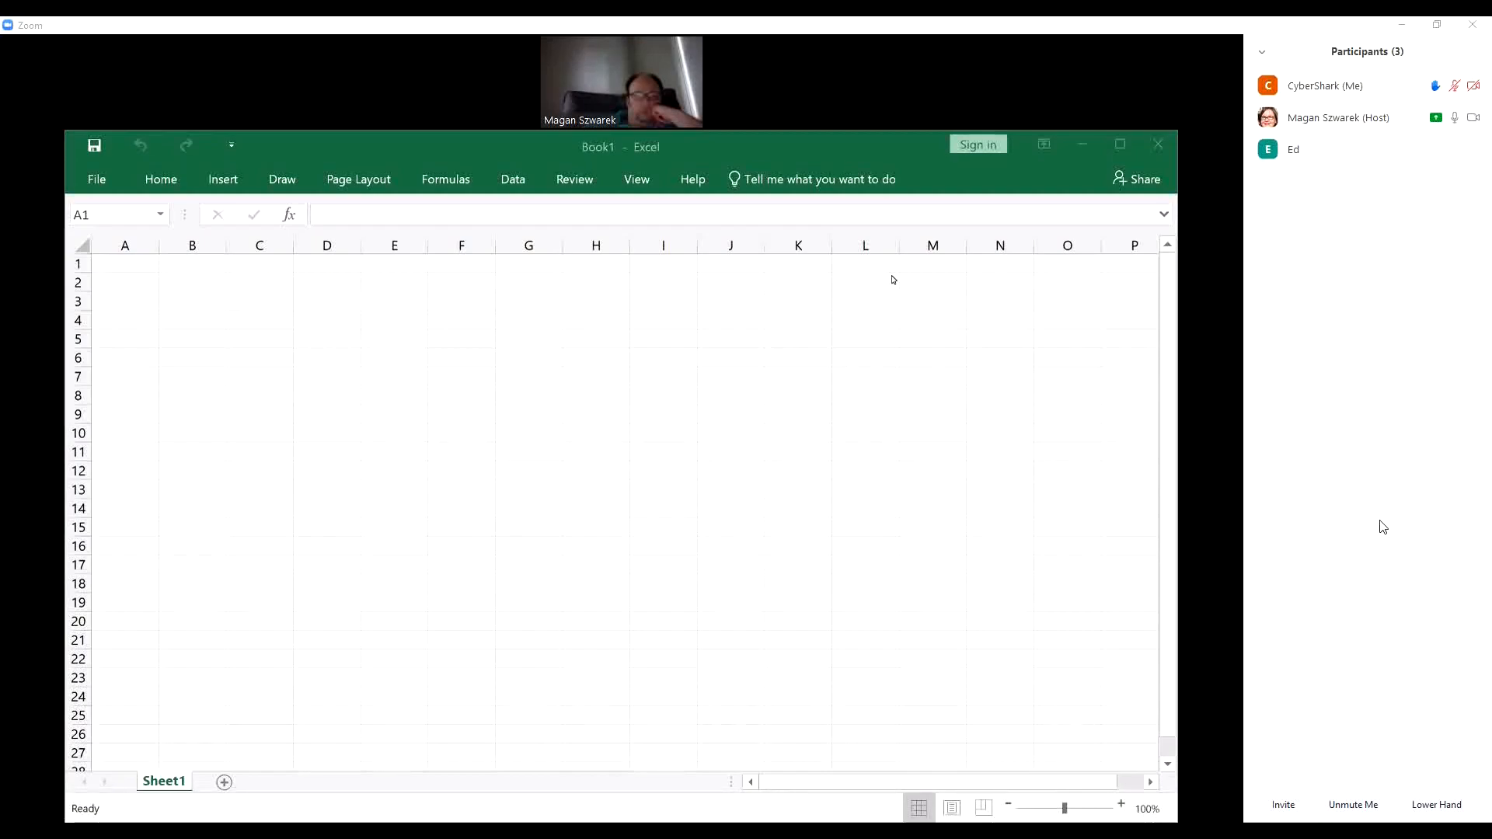
pyautogui.moveTo(1414, 656)
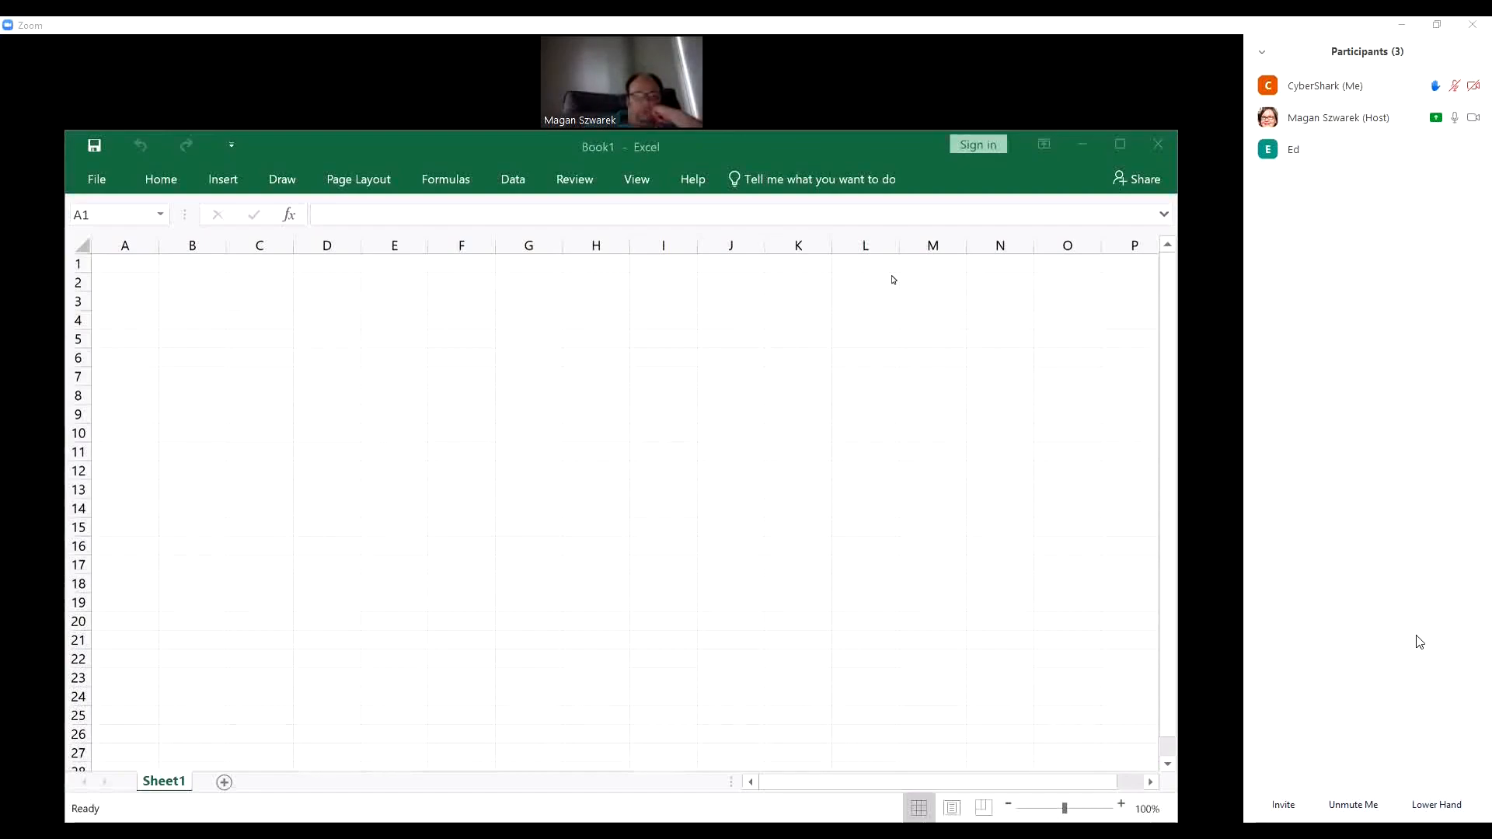
pyautogui.moveTo(1436, 805)
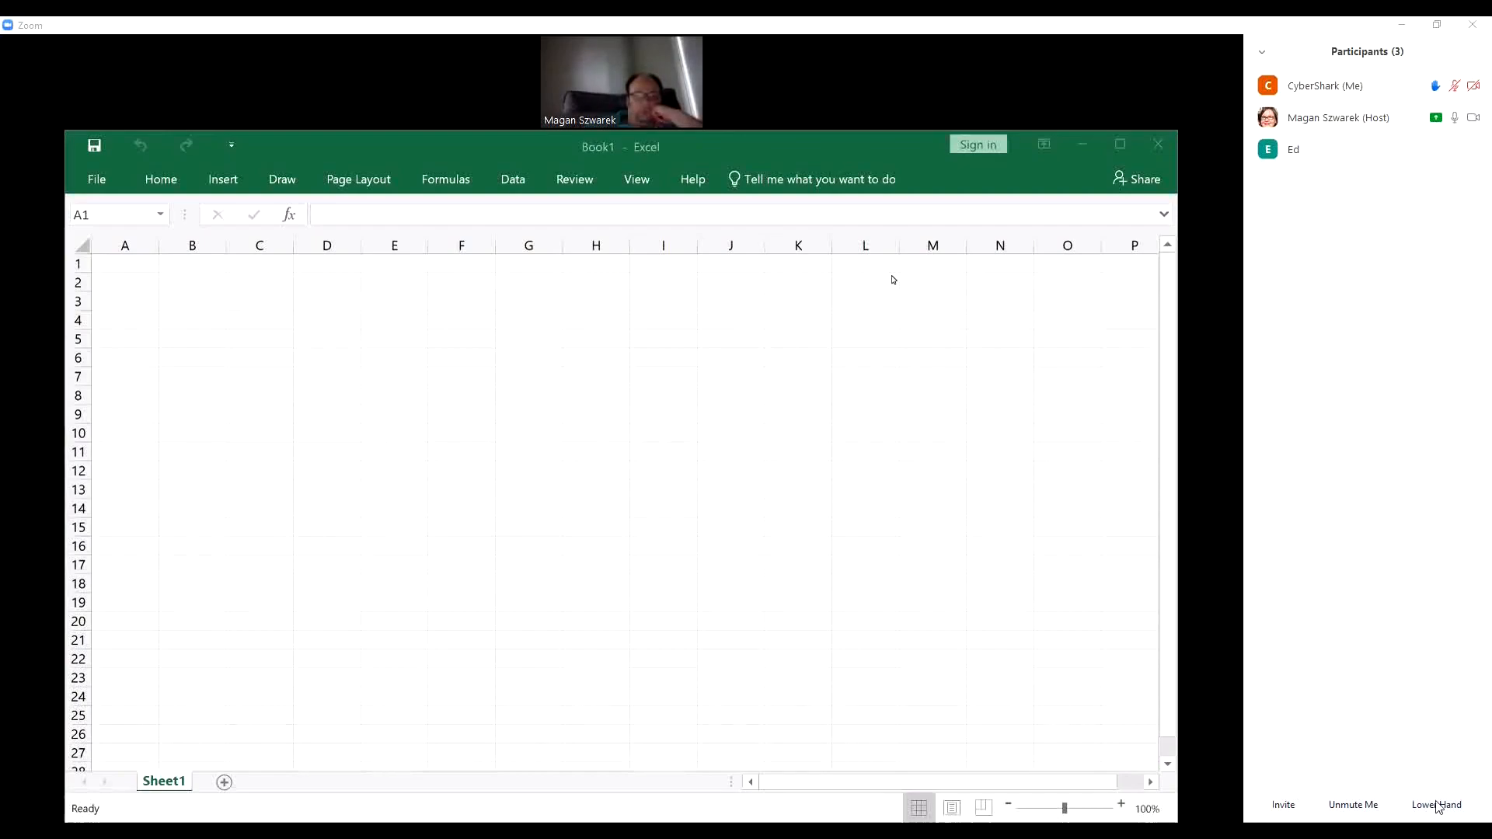
pyautogui.click(1436, 805)
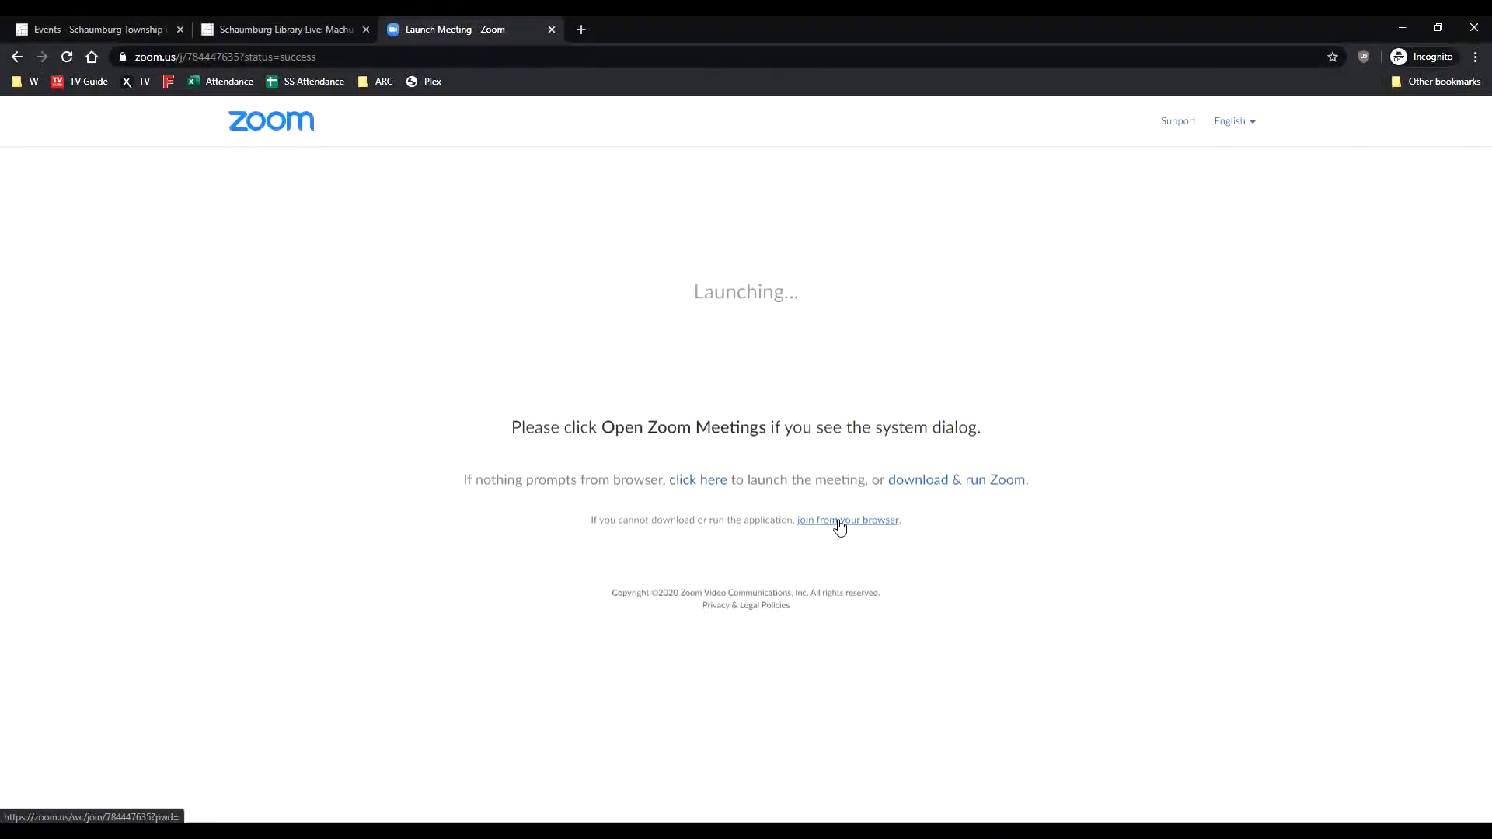
# Join the meeting from the browser instead, entering under the name 'Ed'
pyautogui.click(849, 519)
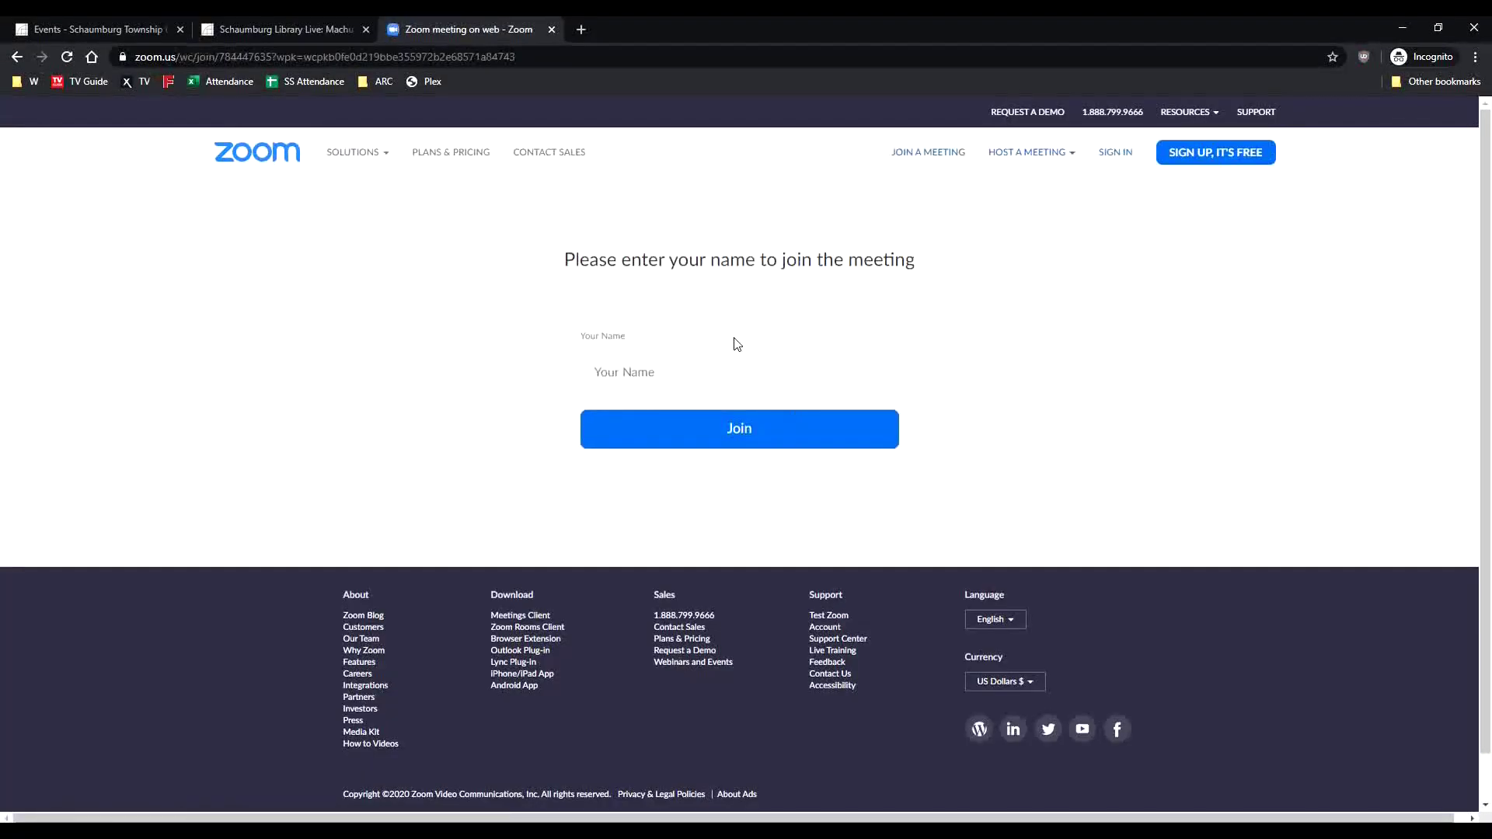
pyautogui.write('Ed')
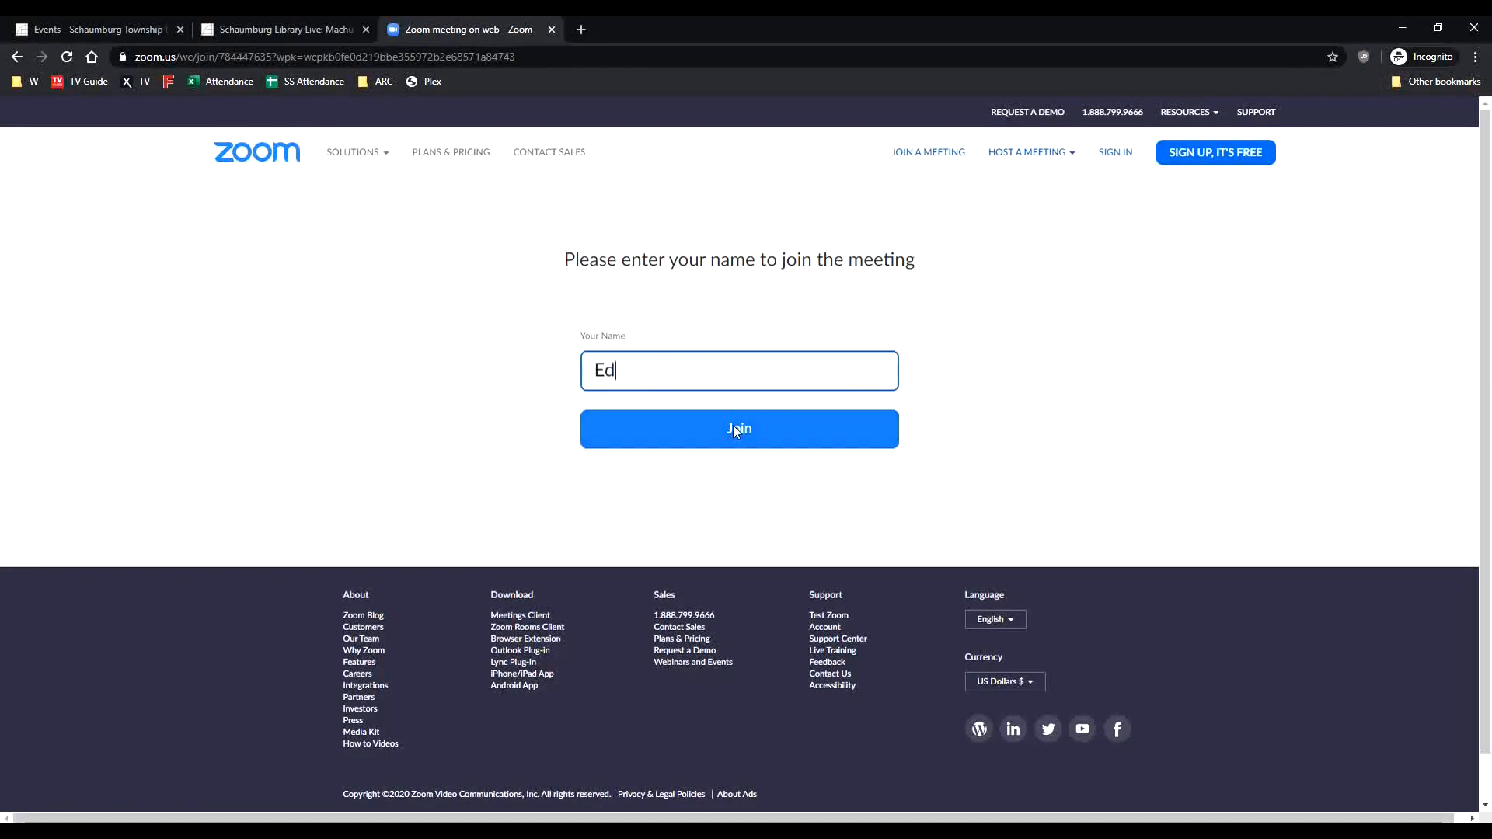
pyautogui.click(740, 429)
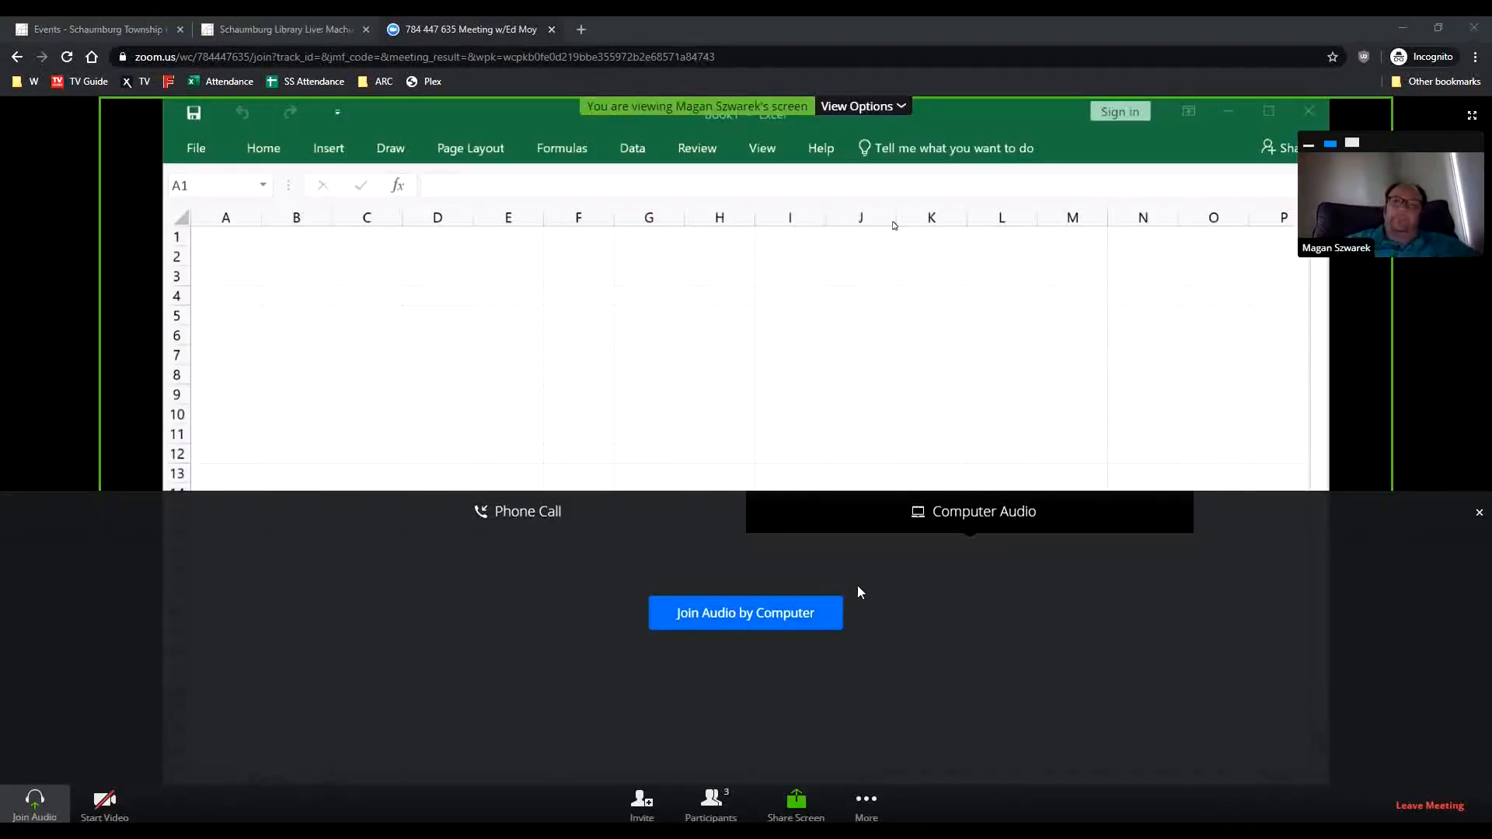
pyautogui.moveTo(768, 622)
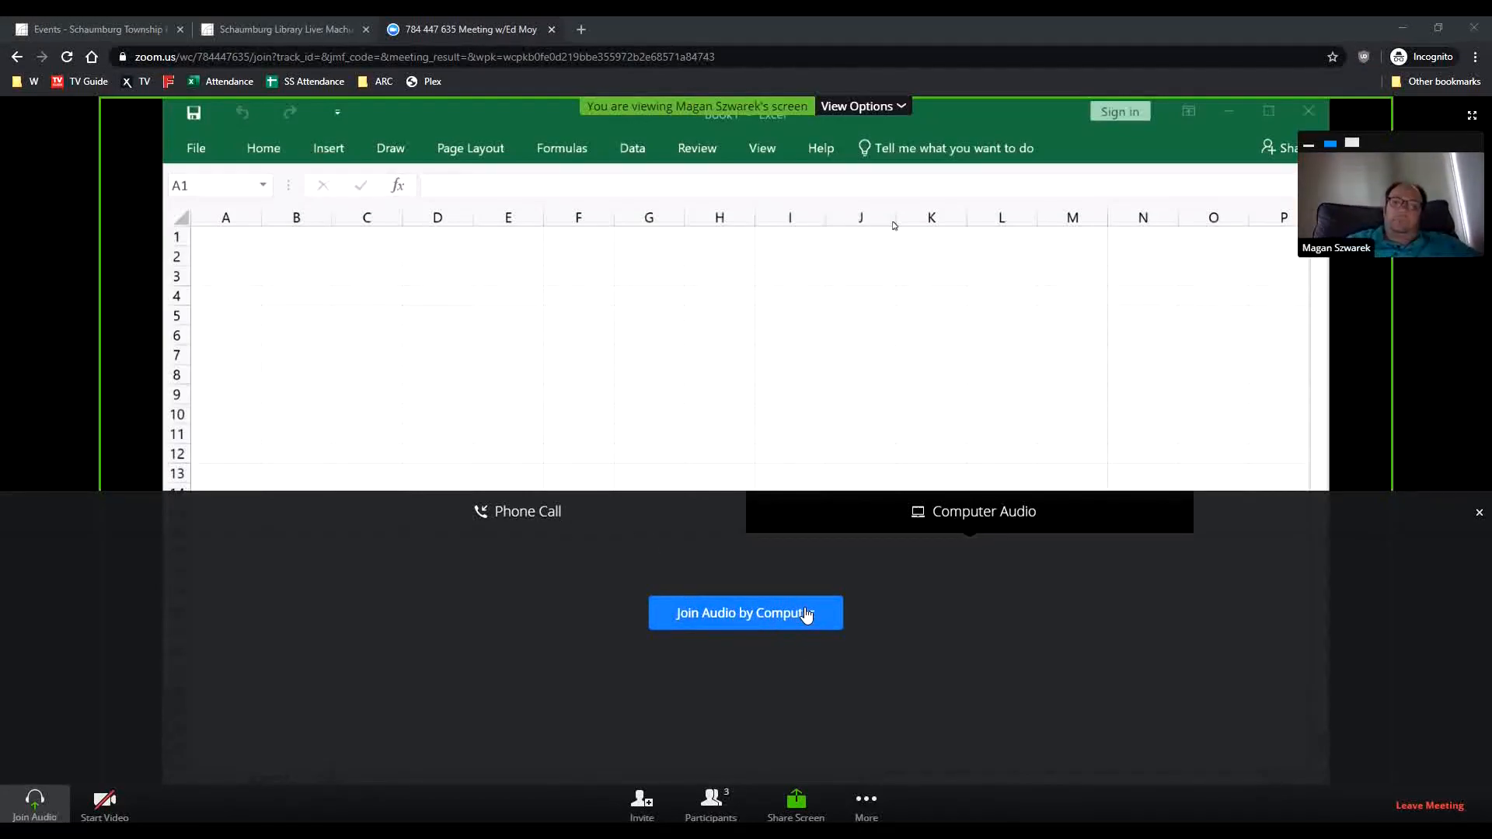
# Connect audio by computer and allow the web client to use the microphone
pyautogui.click(746, 614)
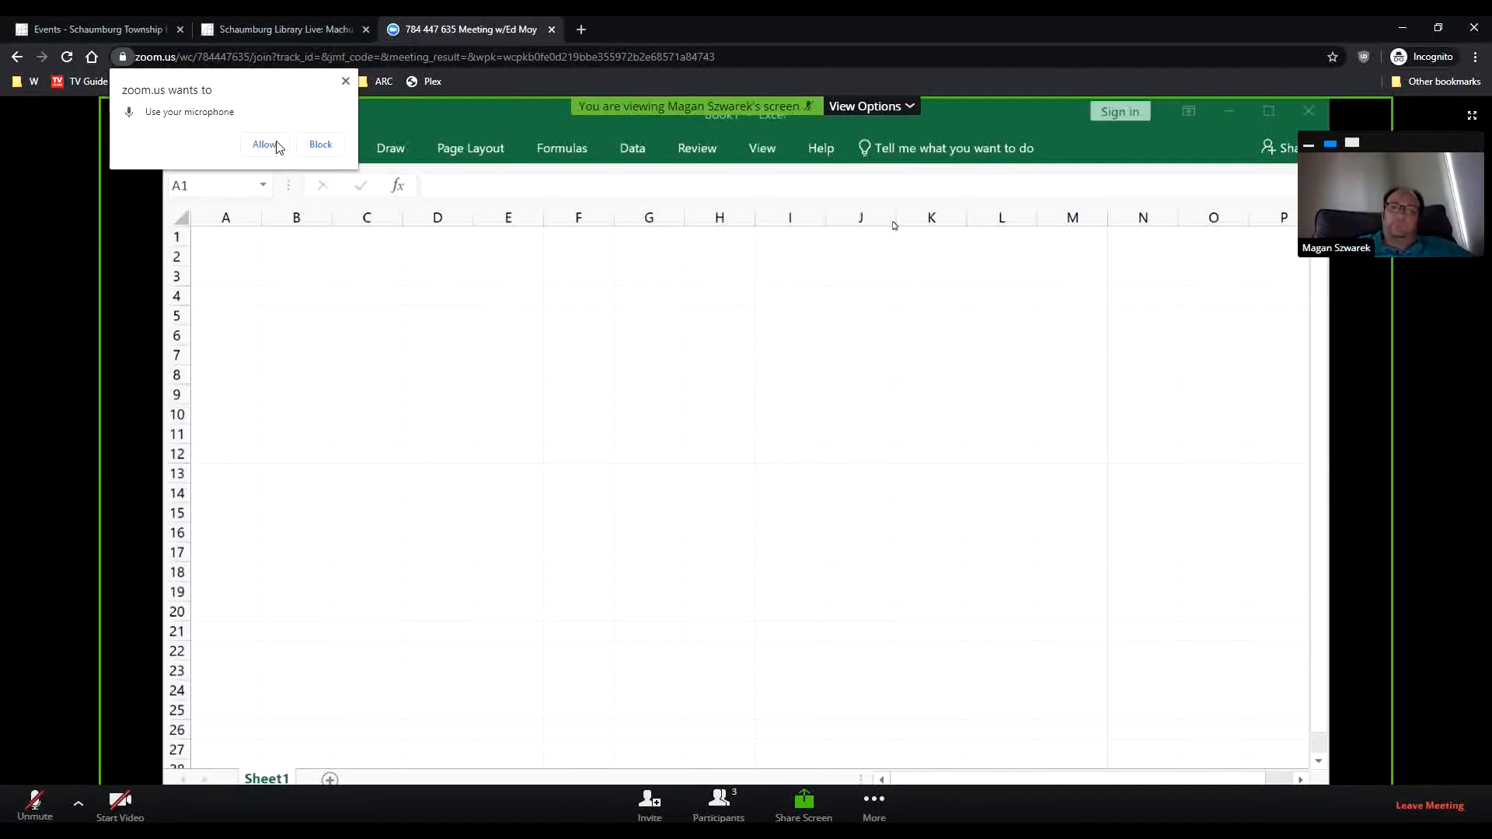
pyautogui.click(1430, 805)
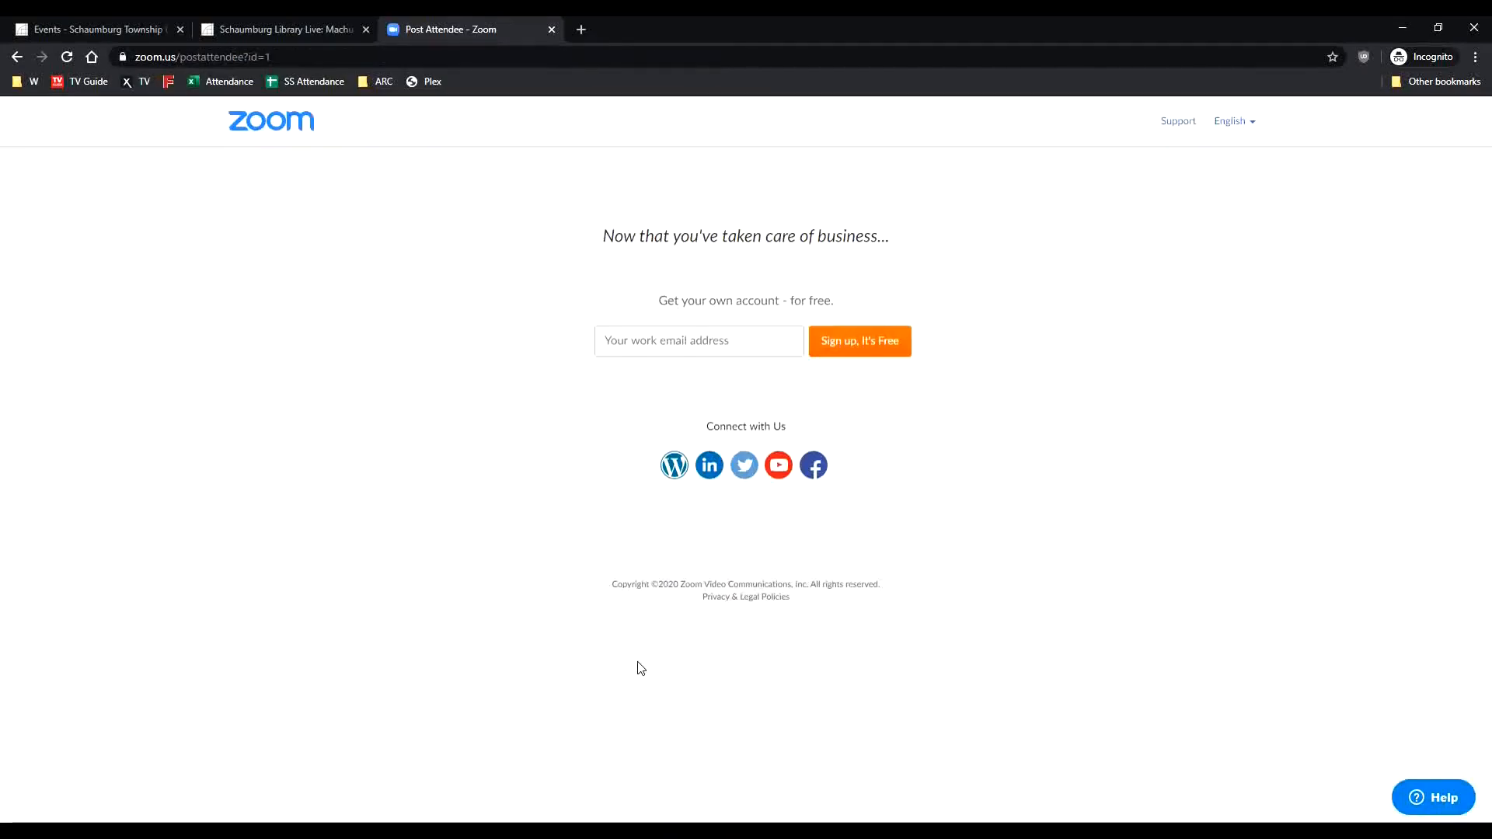
pyautogui.moveTo(609, 647)
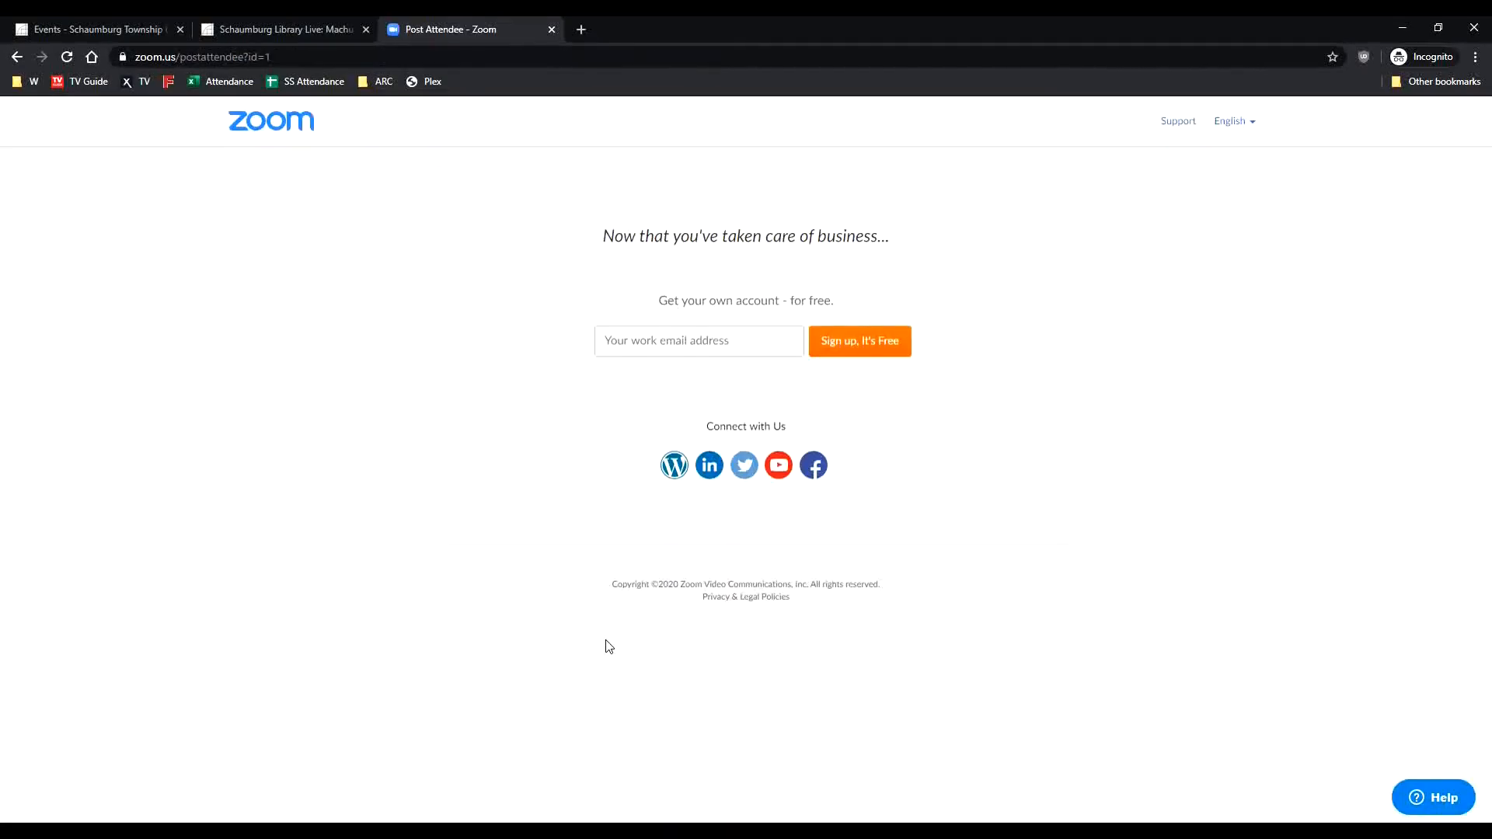